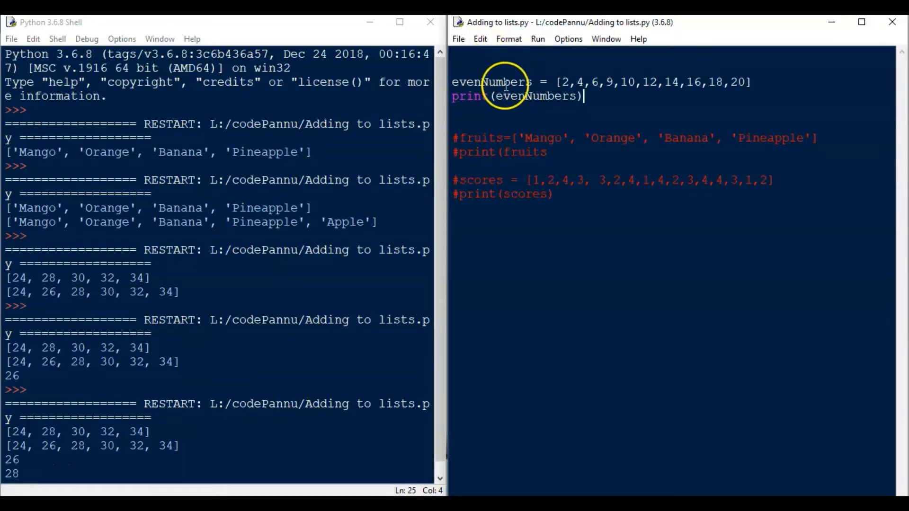
pyautogui.moveTo(628, 105)
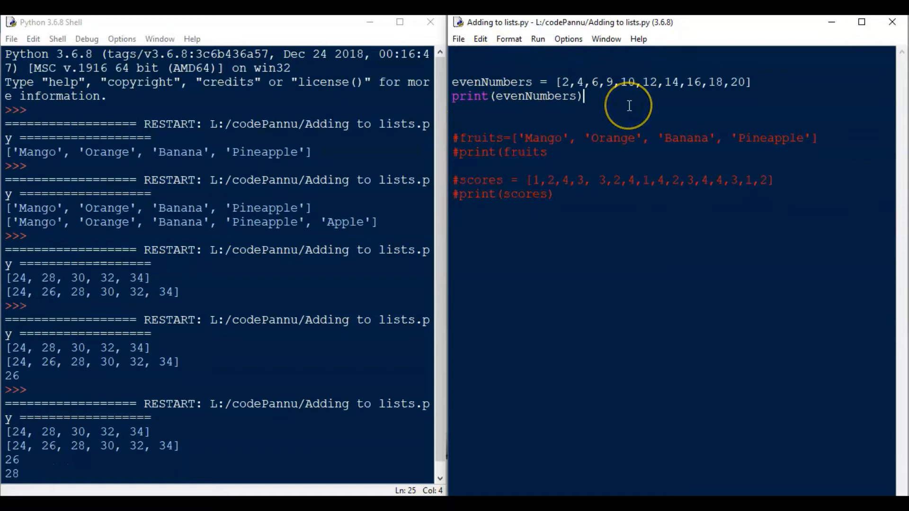
pyautogui.moveTo(701, 103)
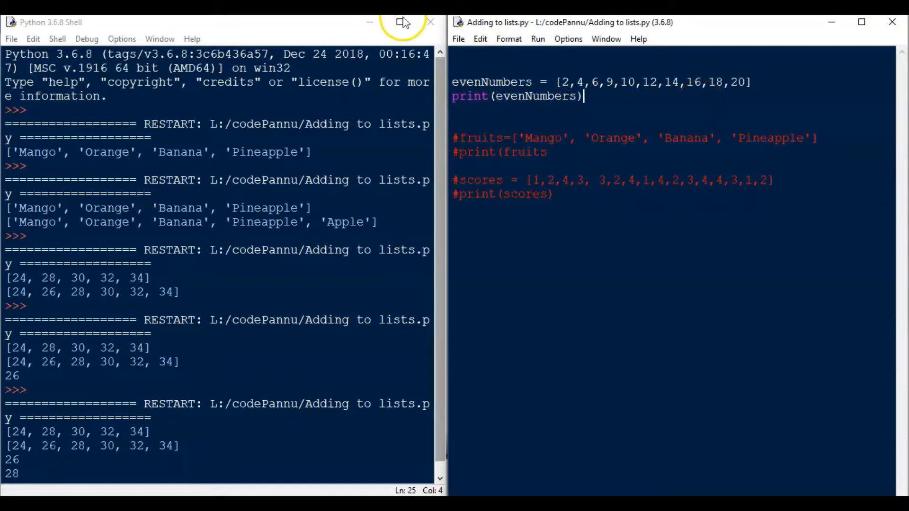
# Save Adding to lists.py via the File menu before running it
pyautogui.click(458, 37)
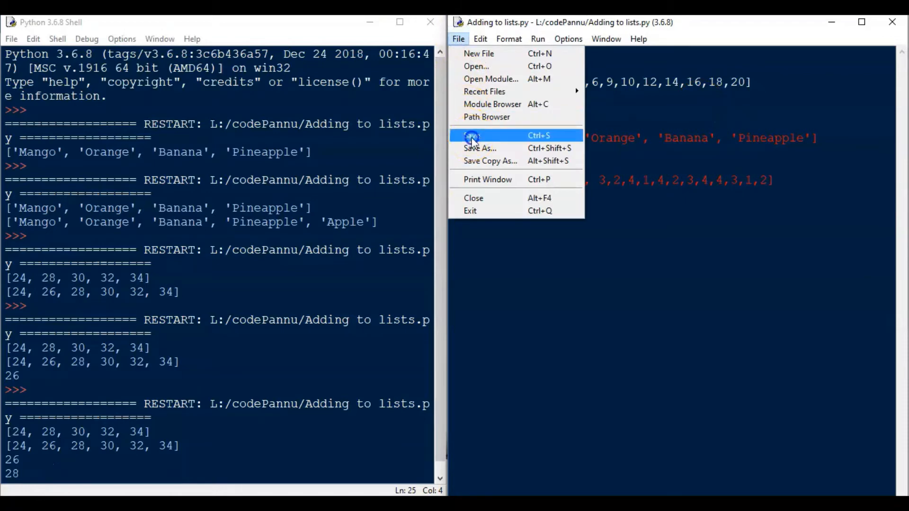
pyautogui.click(471, 135)
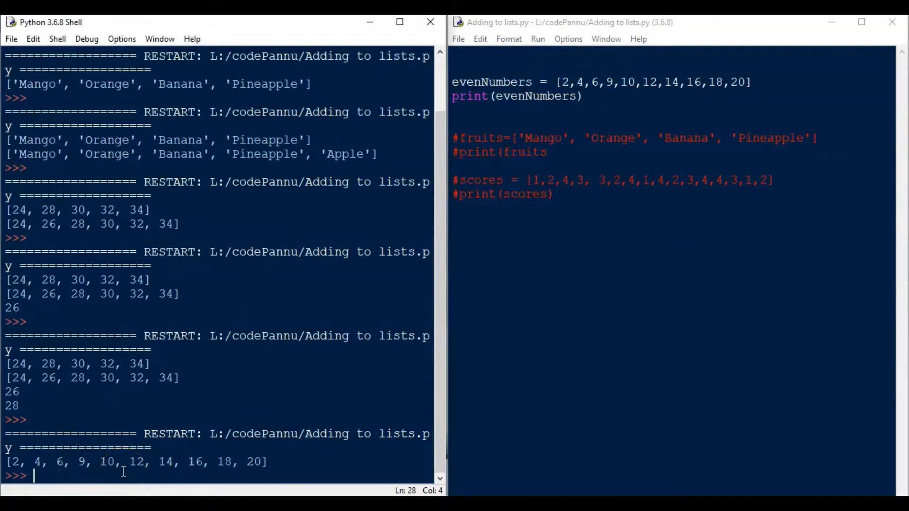
pyautogui.moveTo(85, 464)
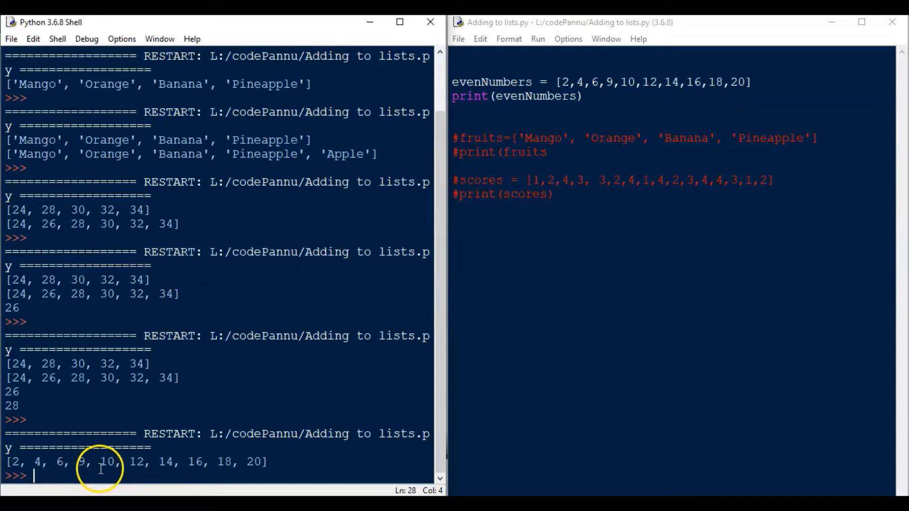
# Add the comment '# 9 should be replaced with 8' above the list definition
pyautogui.click(464, 64)
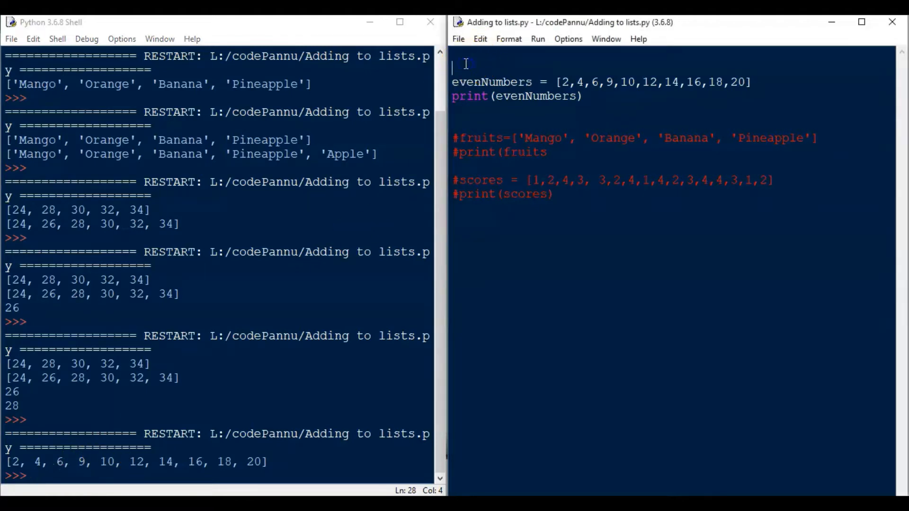
pyautogui.write('#9 should be replace')
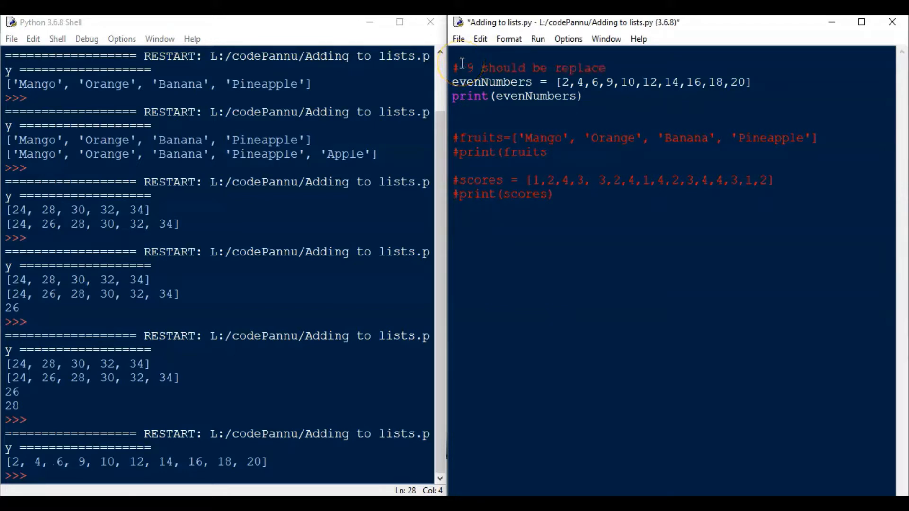
pyautogui.write('d by')
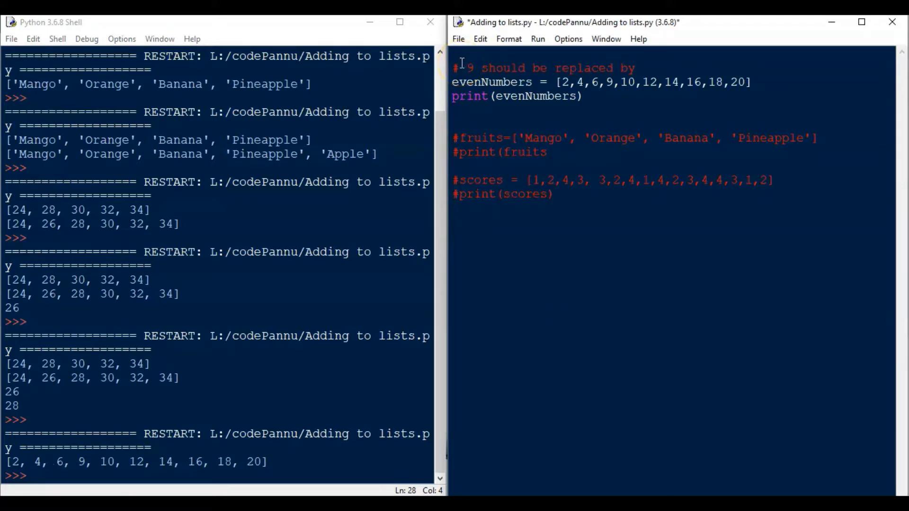
pyautogui.doubleClick(627, 68)
pyautogui.write('with 8')
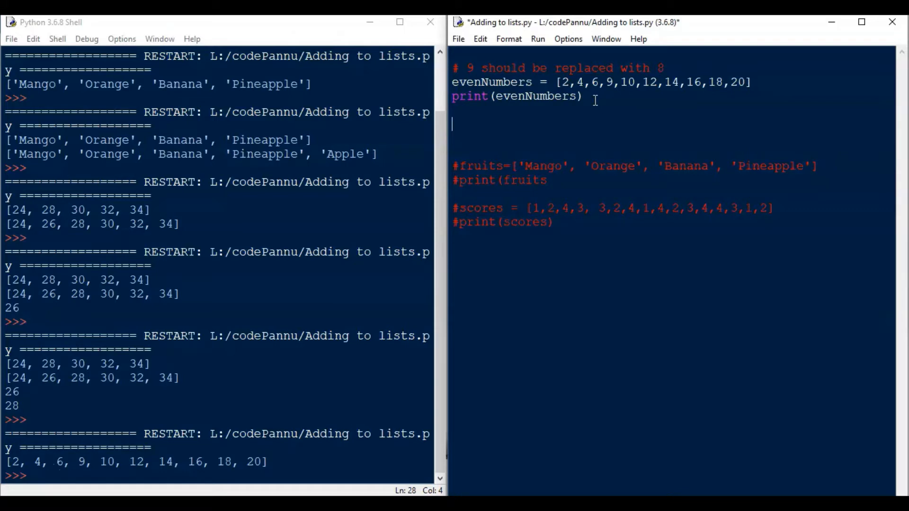
# Write evenNumbers[3]=8 below the print line to replace 9 with 8
pyautogui.write('e')
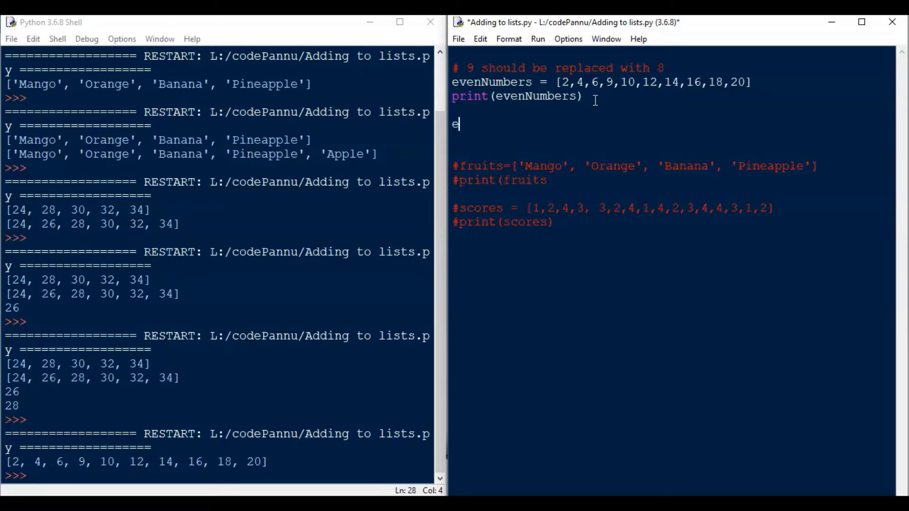
pyautogui.write('ven')
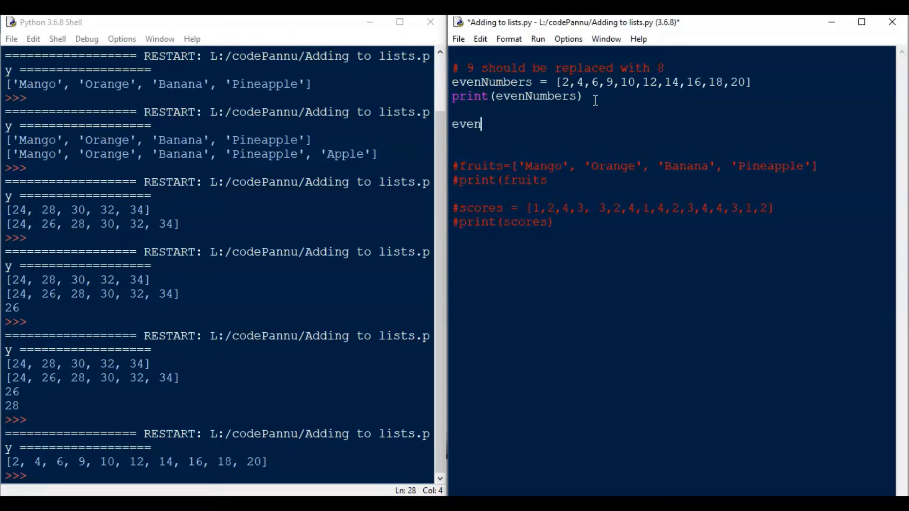
pyautogui.write('Numbers')
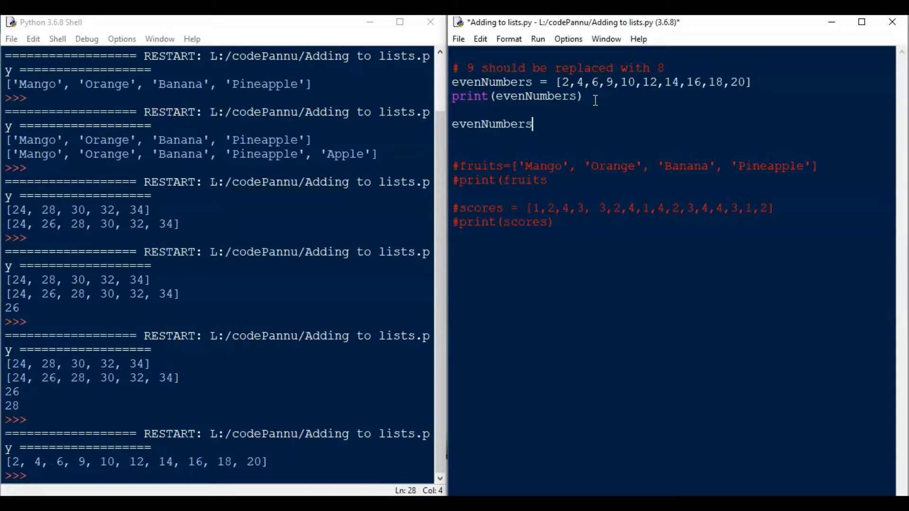
pyautogui.moveTo(527, 140)
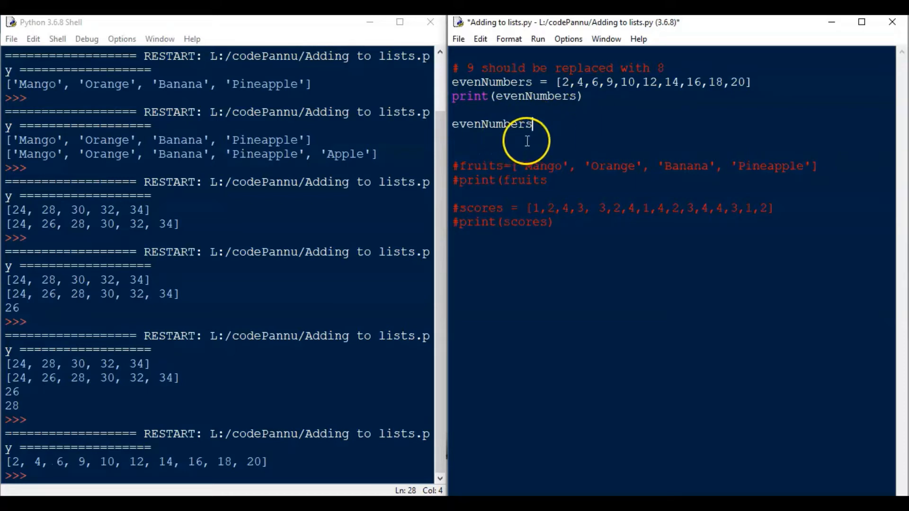
pyautogui.write('[]')
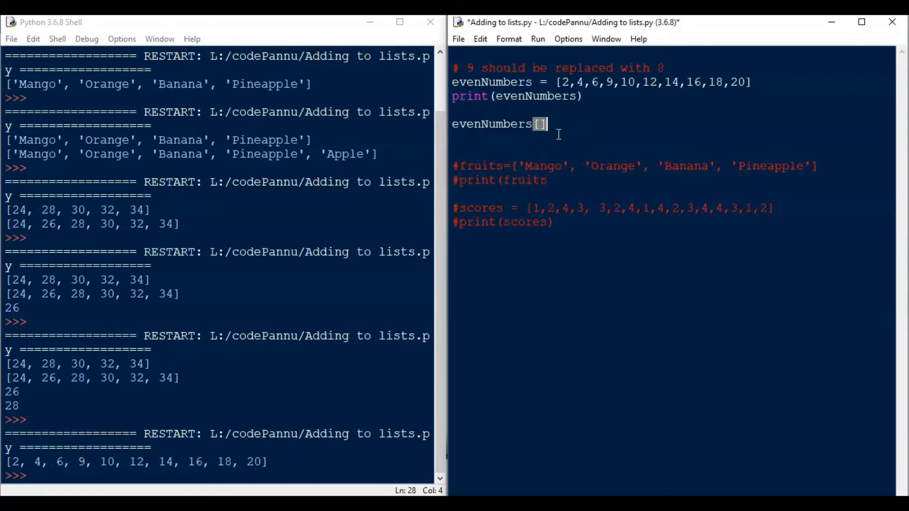
pyautogui.write('3')
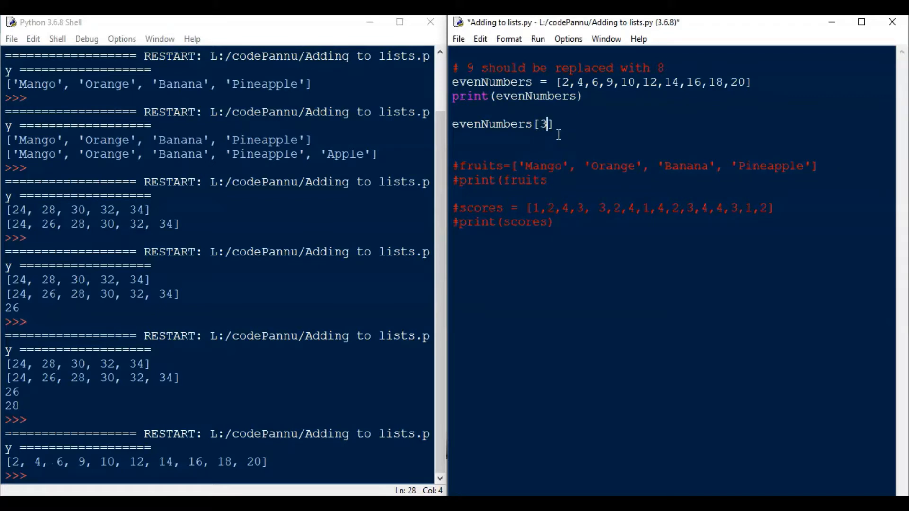
pyautogui.write('=')
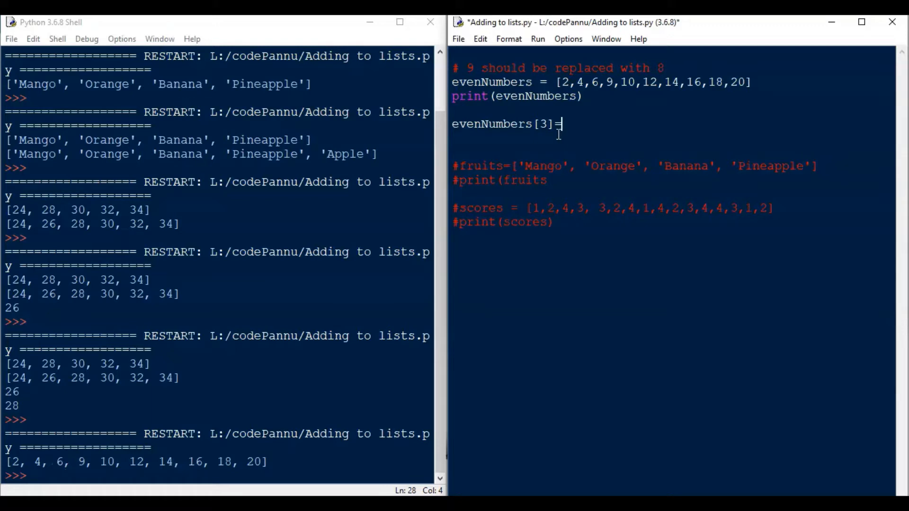
pyautogui.write('8')
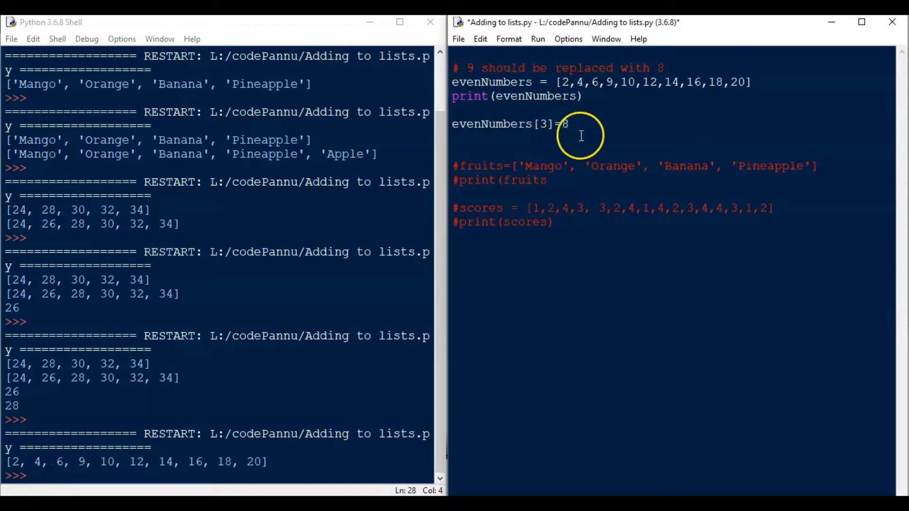
pyautogui.moveTo(544, 133)
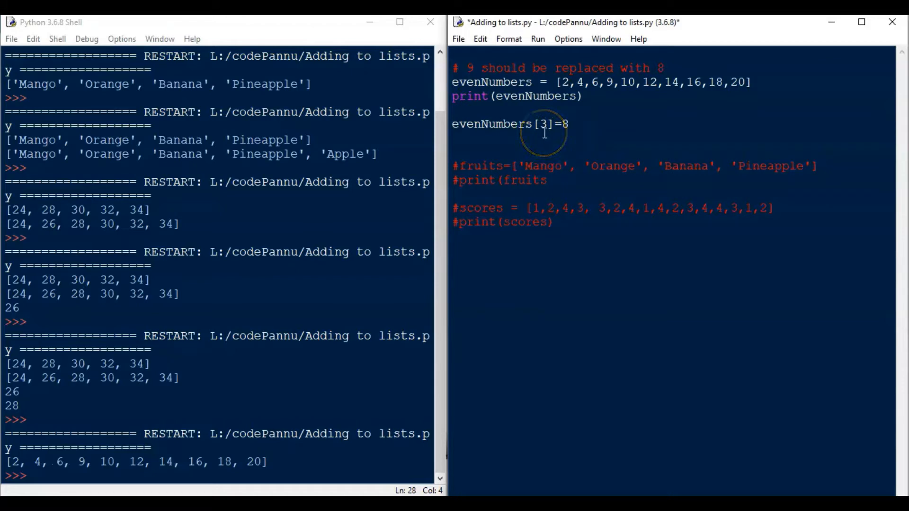
pyautogui.moveTo(588, 92)
pyautogui.write('print(evenNumbers)')
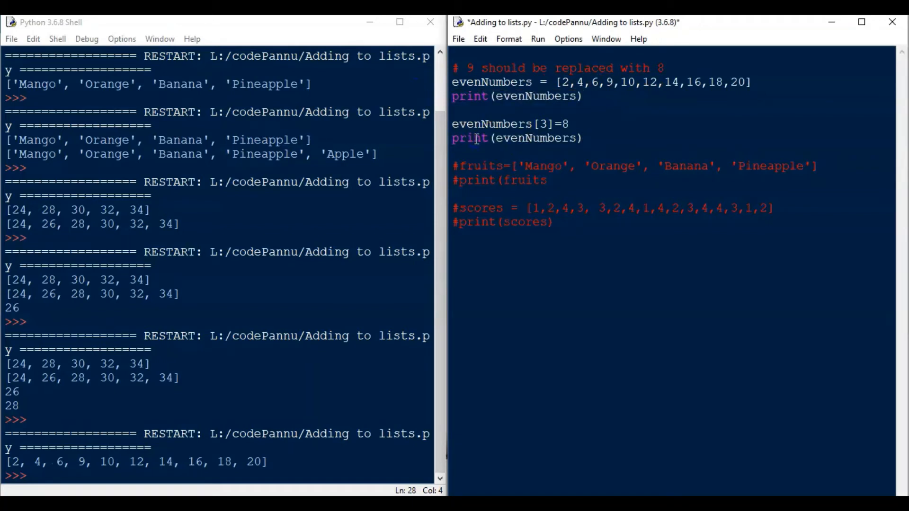
# Save the script and run it so the shell prints the list before and after 9 becomes 8
pyautogui.click(458, 39)
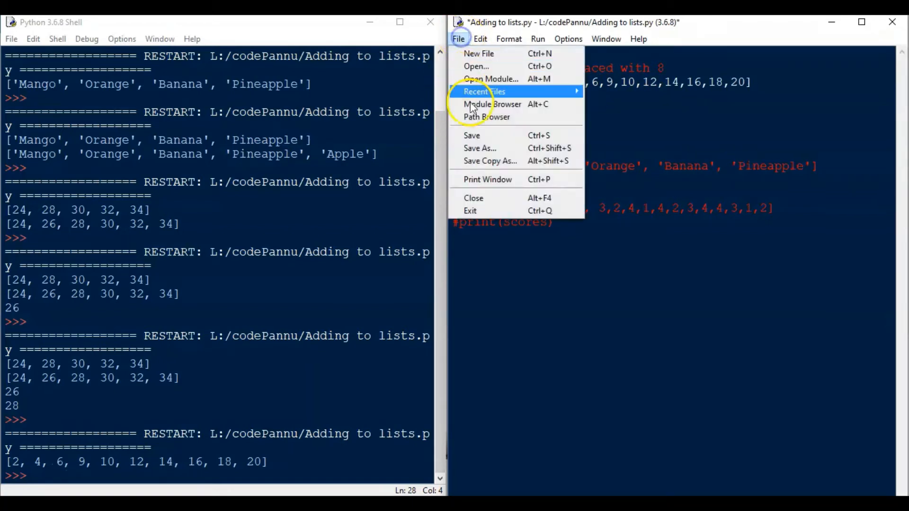
pyautogui.click(537, 39)
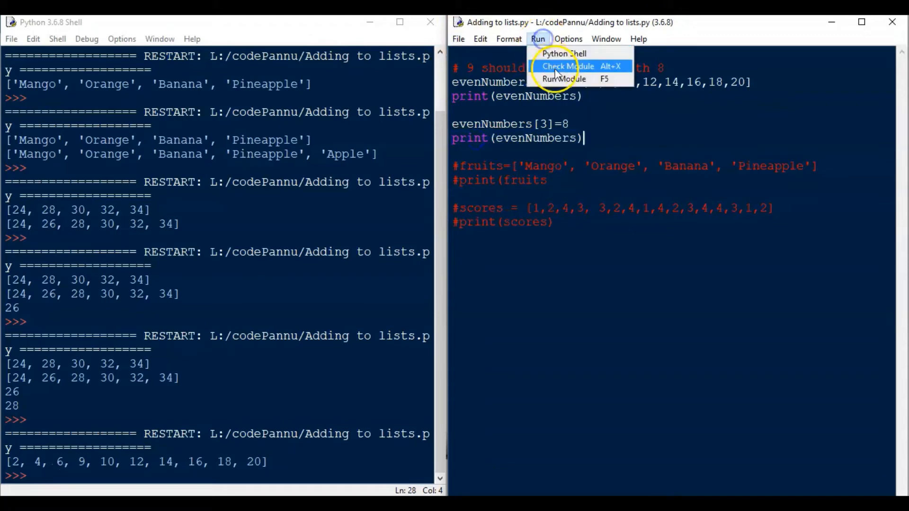
pyautogui.click(563, 79)
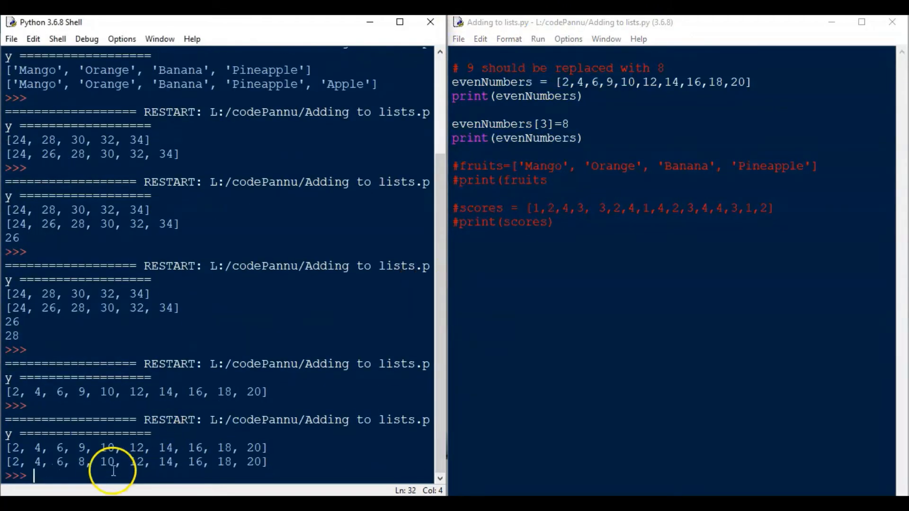
pyautogui.moveTo(78, 466)
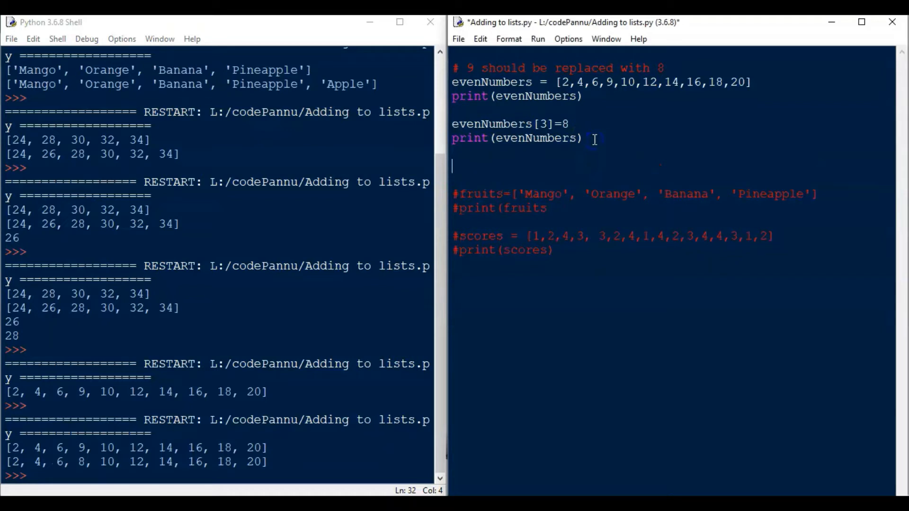
# Write the comment '#Python overwrites old value with new value' below the second print
pyautogui.write('#Py')
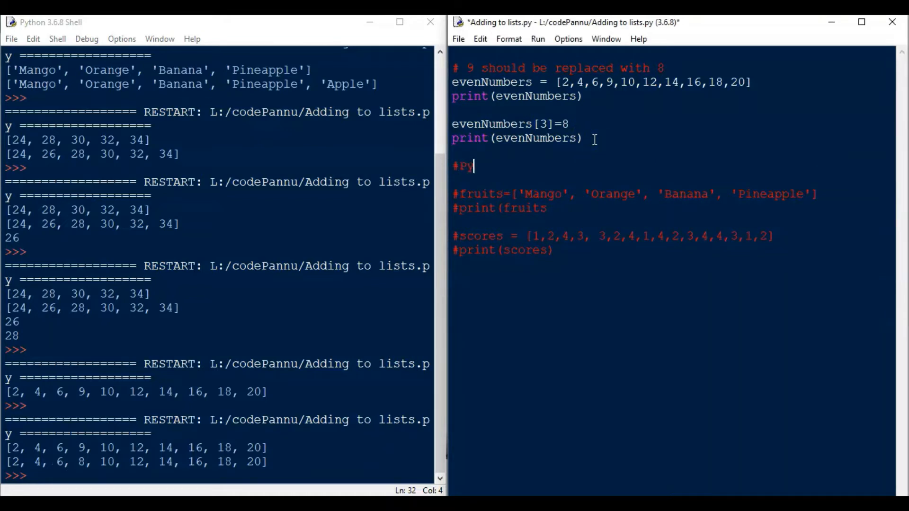
pyautogui.write('thon overwri')
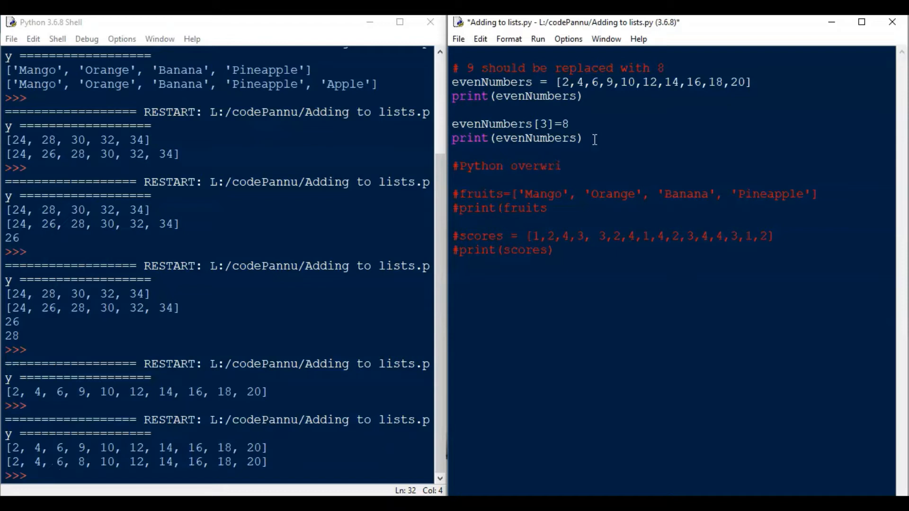
pyautogui.write('tes old v')
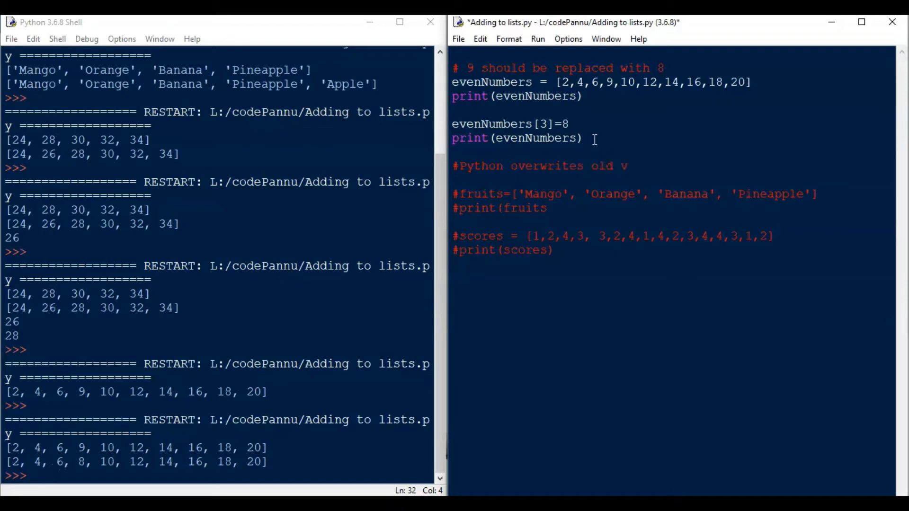
pyautogui.write('alue with new value')
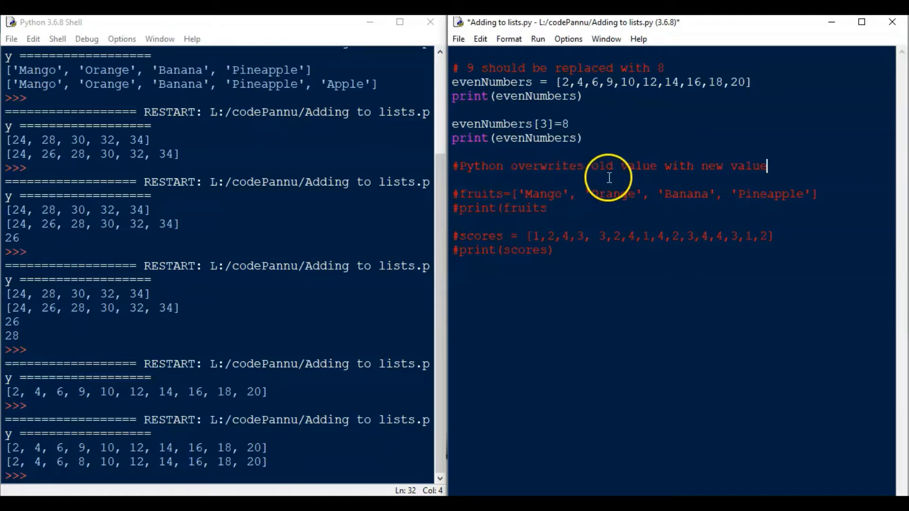
pyautogui.moveTo(609, 91)
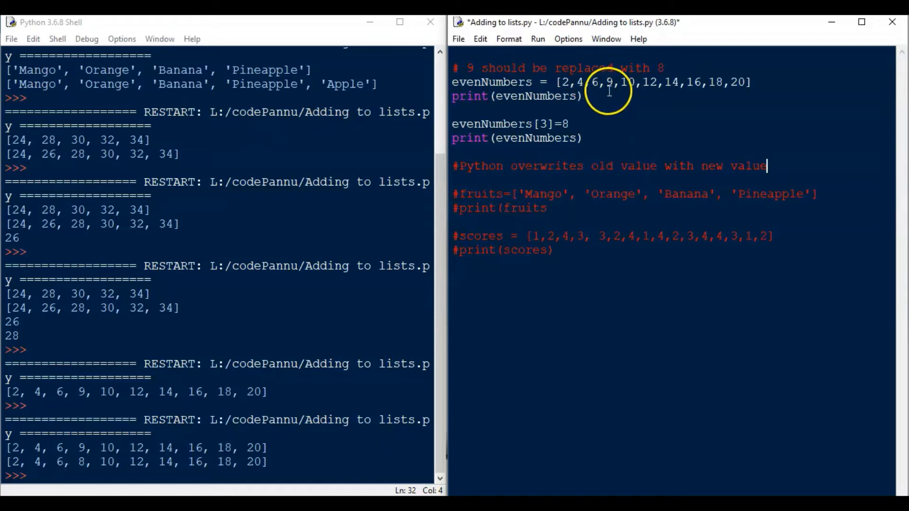
pyautogui.moveTo(570, 125)
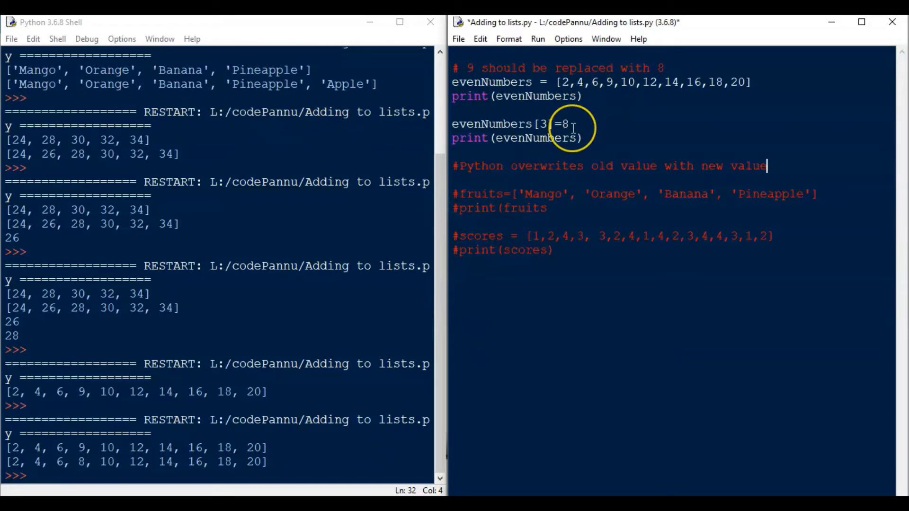
pyautogui.moveTo(594, 110)
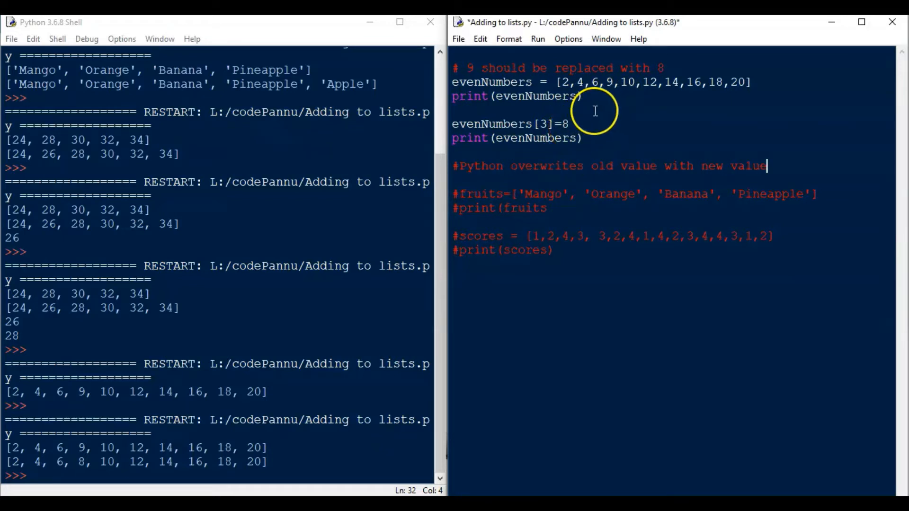
pyautogui.moveTo(611, 174)
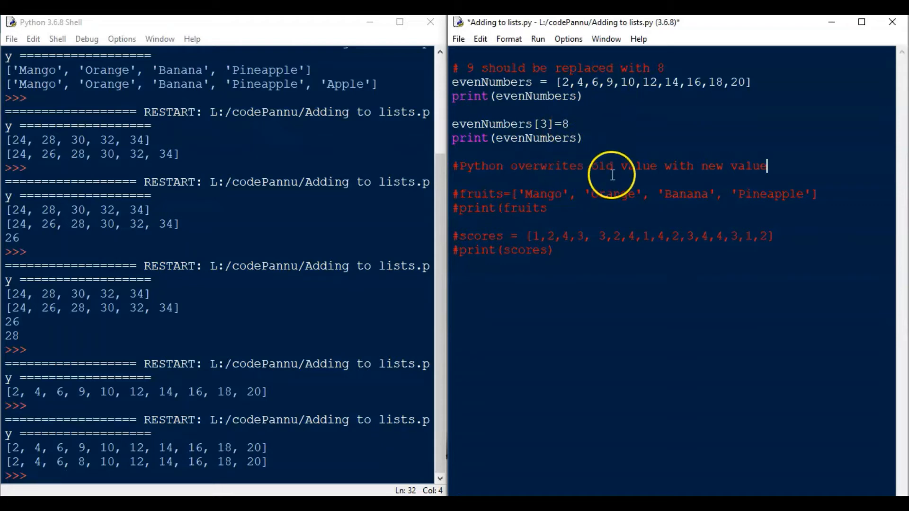
pyautogui.moveTo(660, 177)
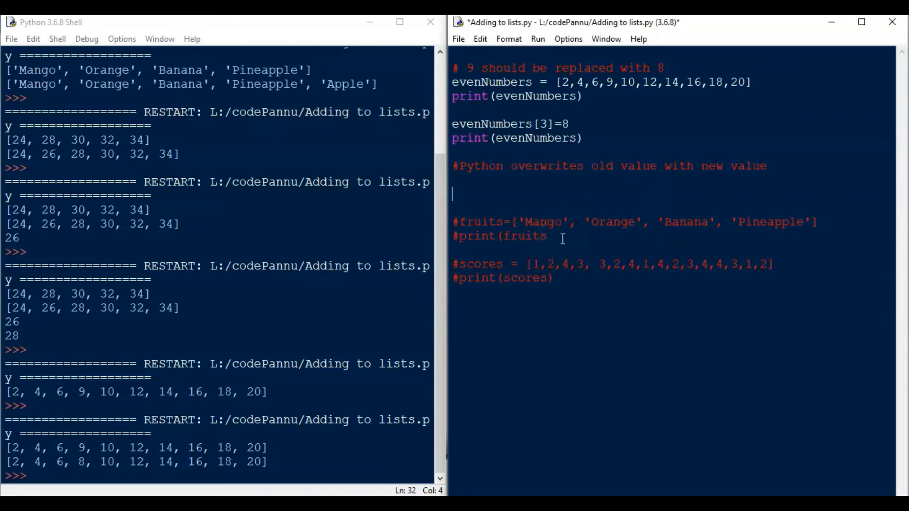
# Add the '#remove items from list' heading and pull the fruits list up beneath it
pyautogui.write('#')
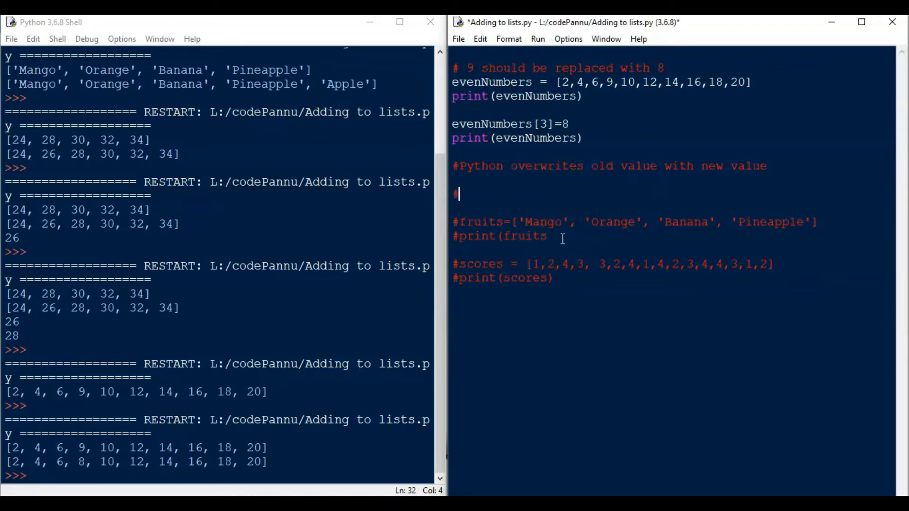
pyautogui.write('remove')
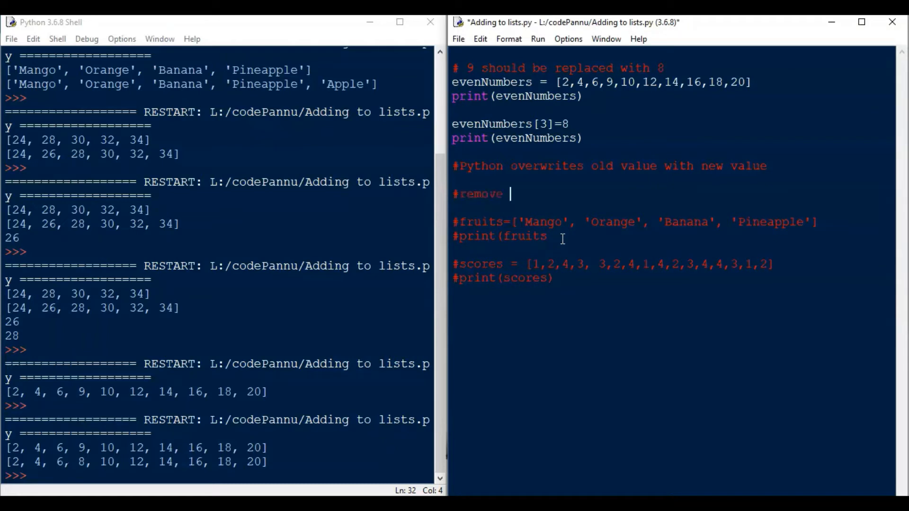
pyautogui.write('items')
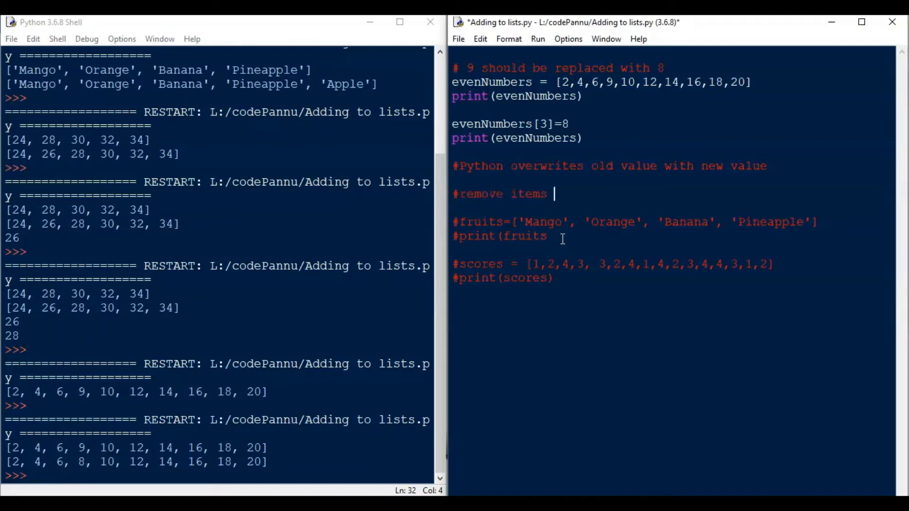
pyautogui.write('from list')
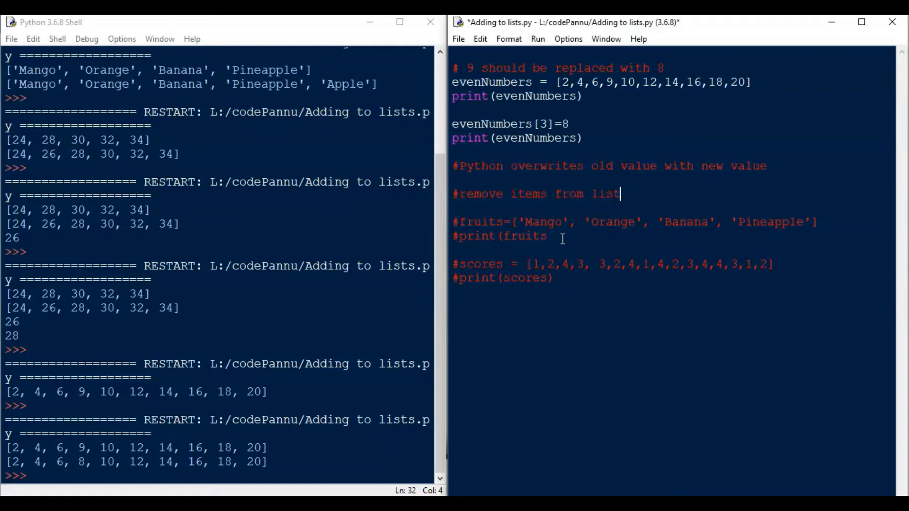
pyautogui.press('Delete')
pyautogui.write(')')
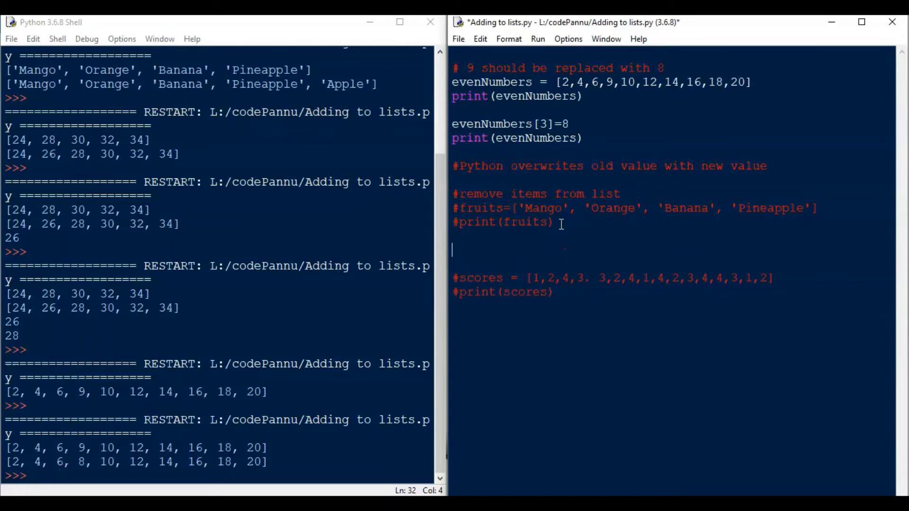
pyautogui.moveTo(539, 222)
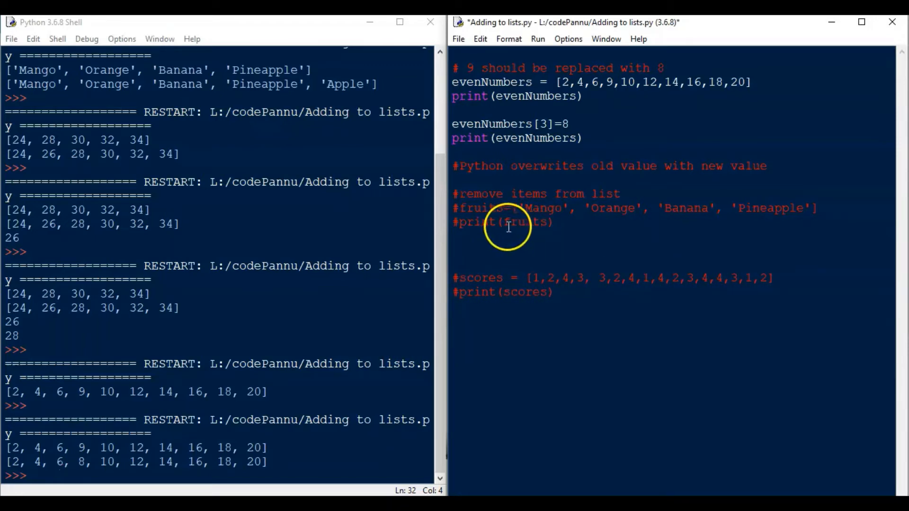
pyautogui.moveTo(461, 208)
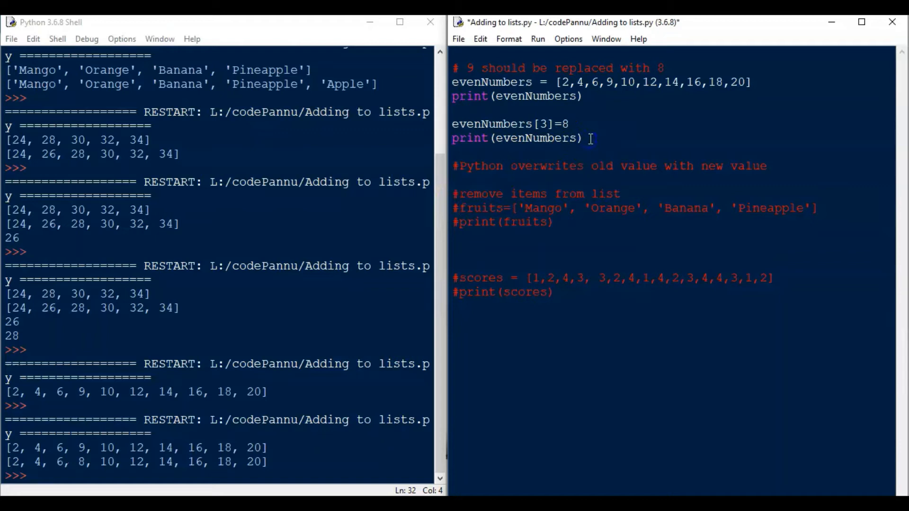
# Write evenNumbers.pop() followed by print(evenNumbers) to drop the last item
pyautogui.write('even')
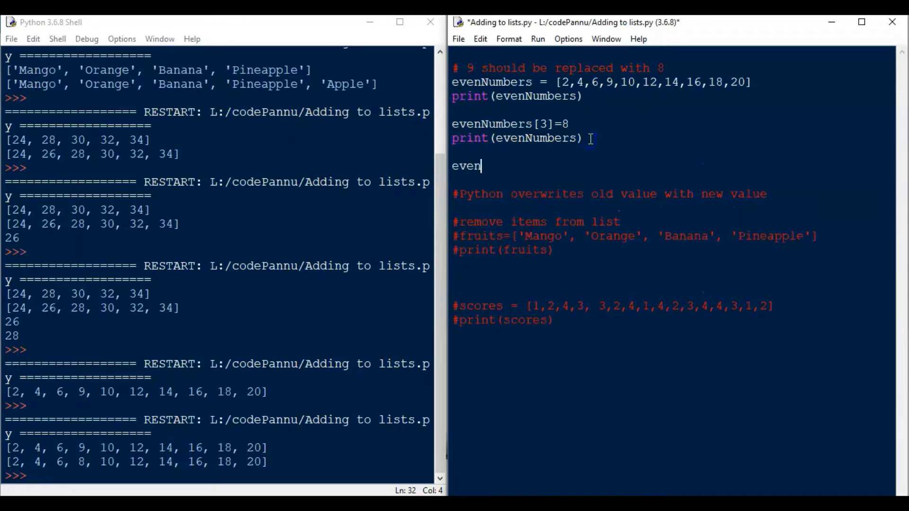
pyautogui.write('Numbers')
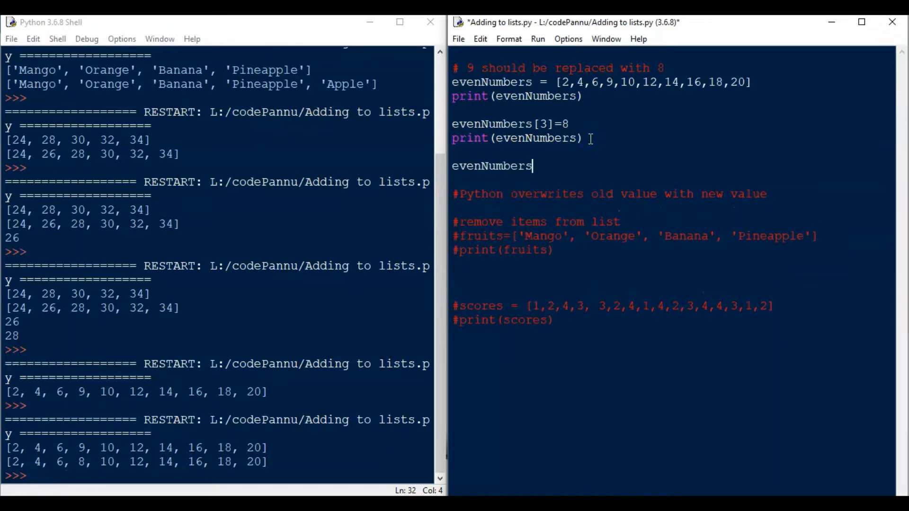
pyautogui.write('.pop(')
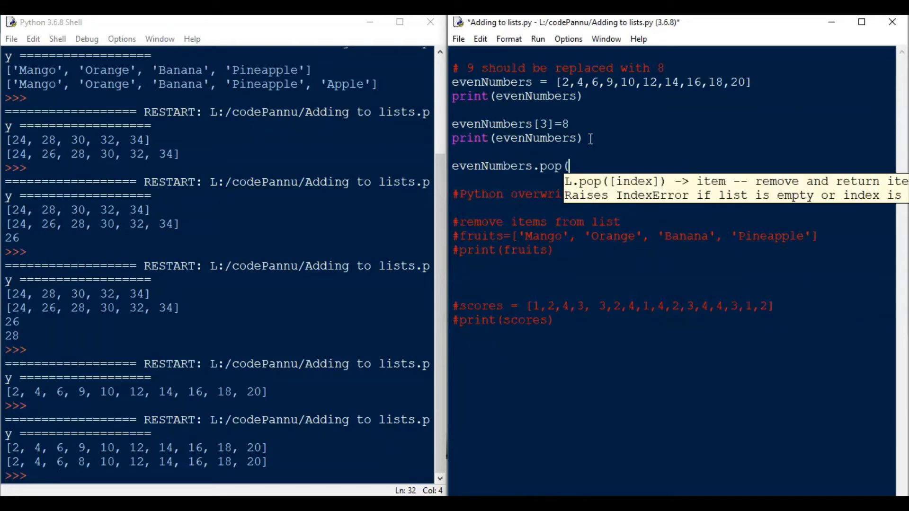
pyautogui.write(')')
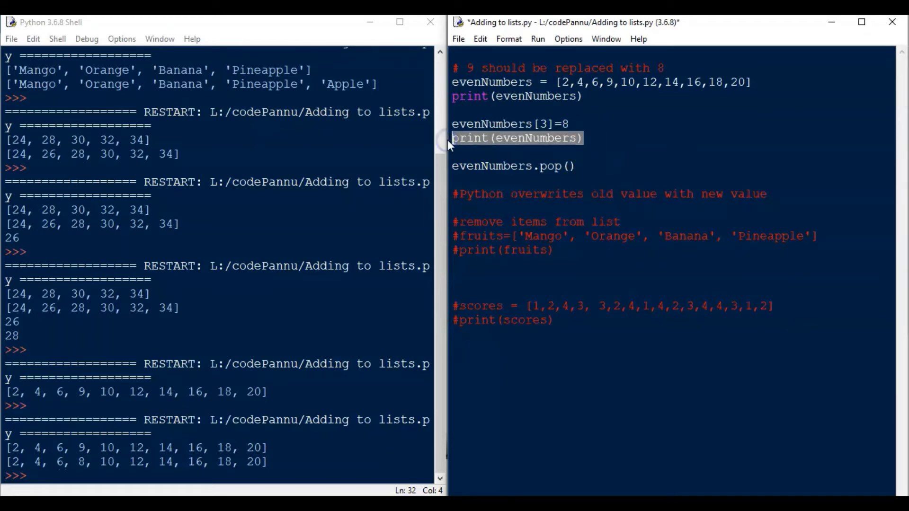
pyautogui.write('print(evenNumbers)')
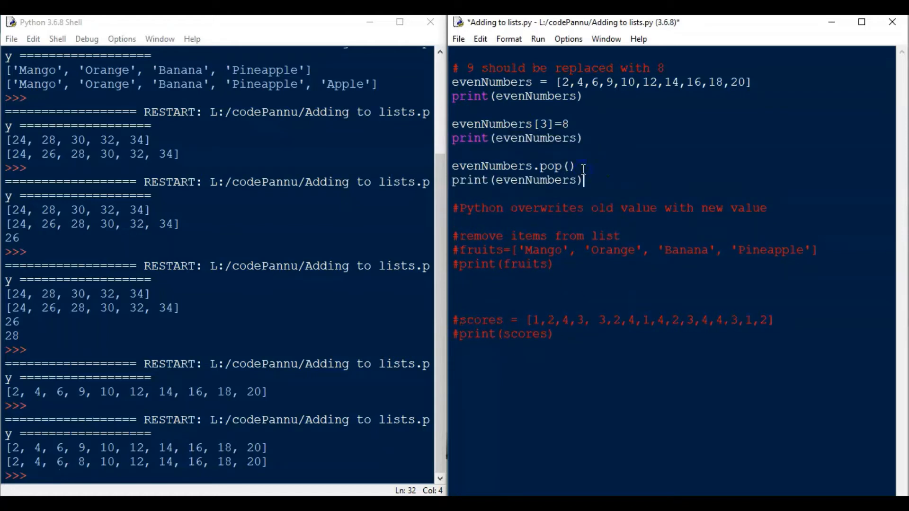
pyautogui.moveTo(548, 174)
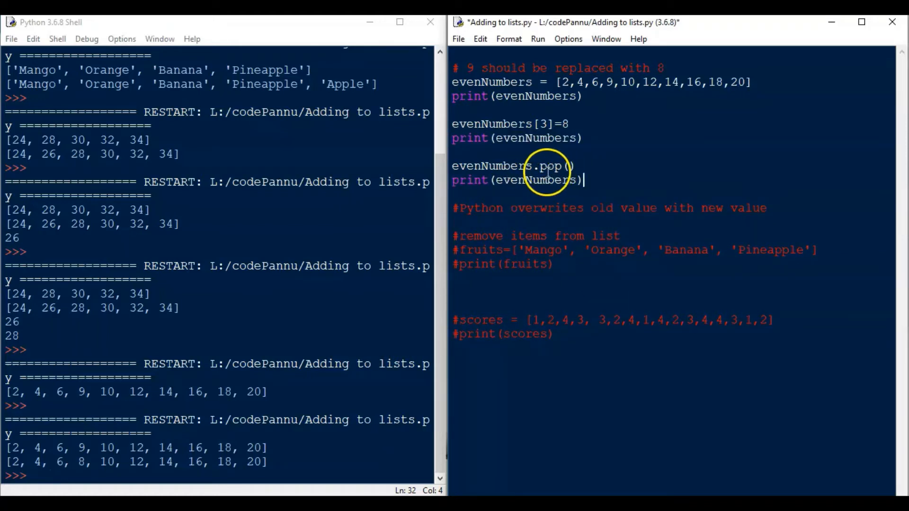
pyautogui.moveTo(568, 185)
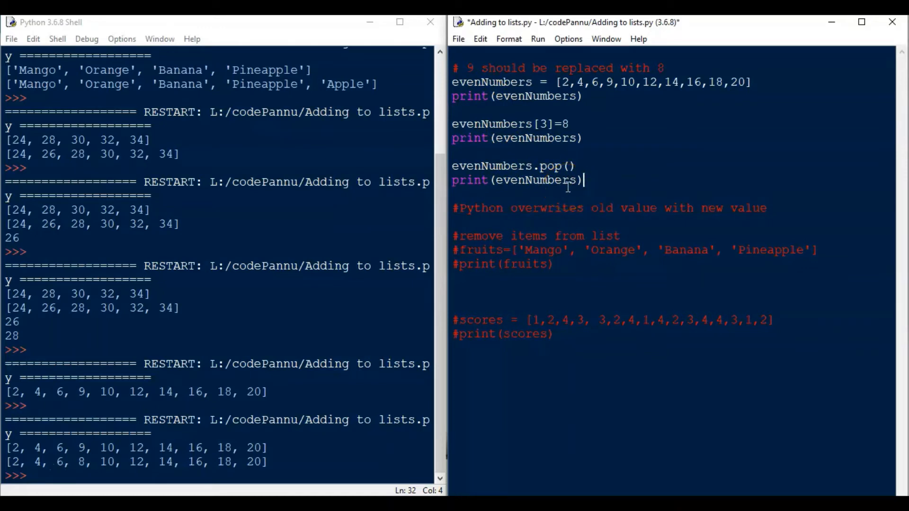
# Save and run the script so the shell shows the list ending at 18
pyautogui.click(459, 37)
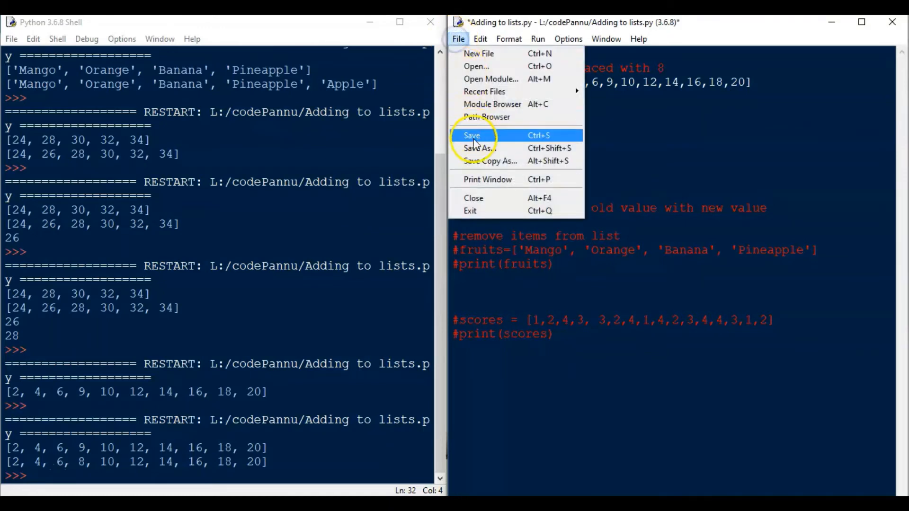
pyautogui.click(537, 38)
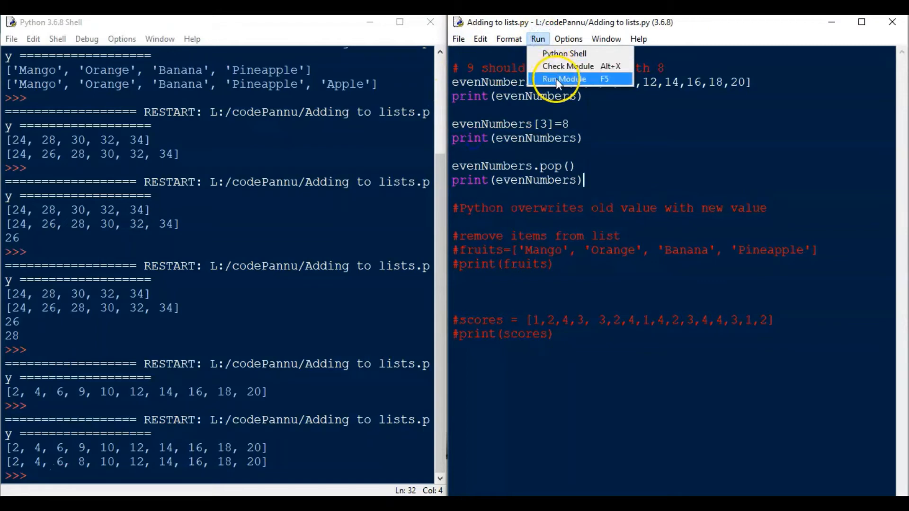
pyautogui.click(562, 79)
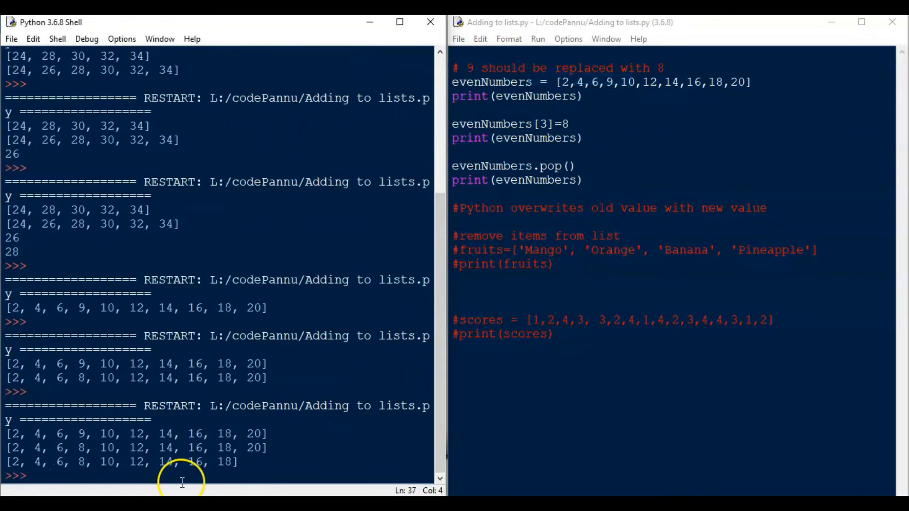
pyautogui.moveTo(264, 461)
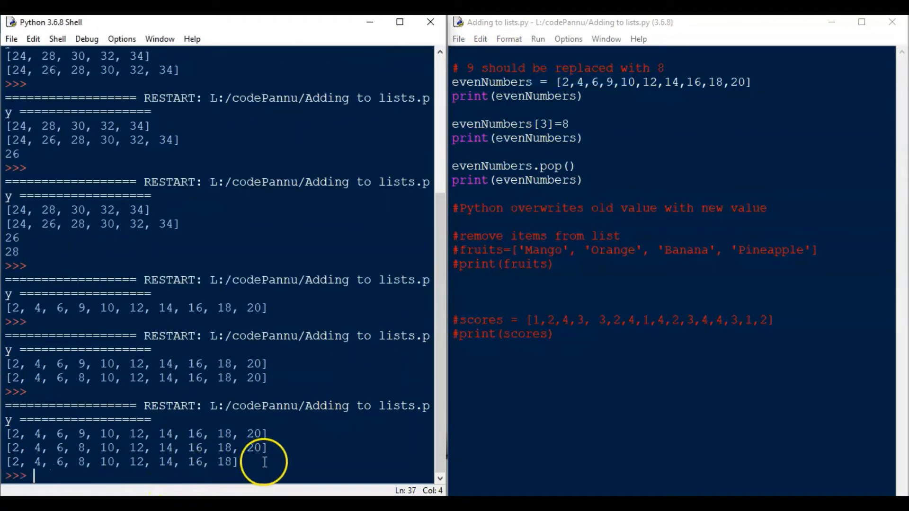
pyautogui.moveTo(284, 464)
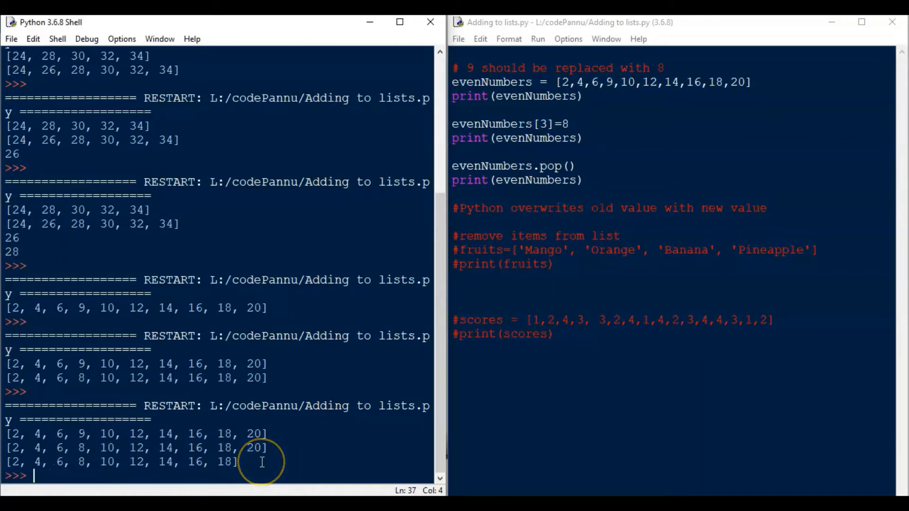
pyautogui.moveTo(278, 456)
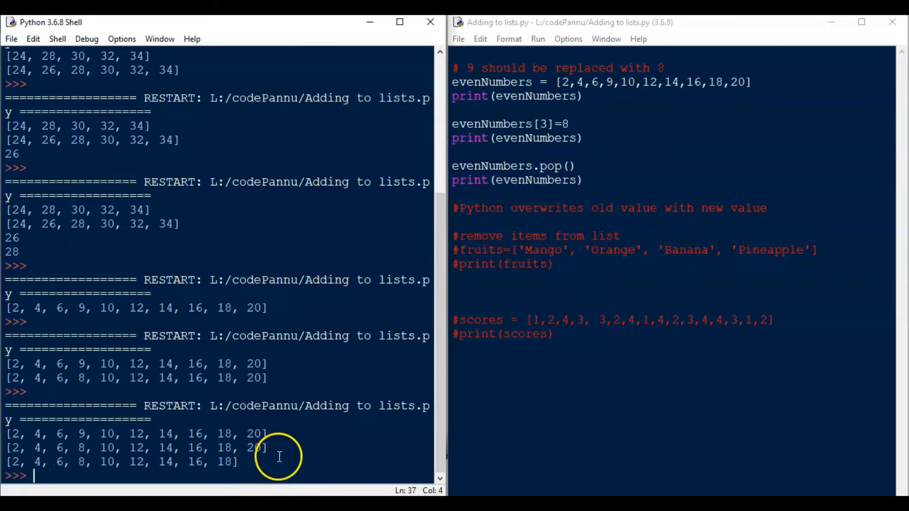
pyautogui.moveTo(257, 463)
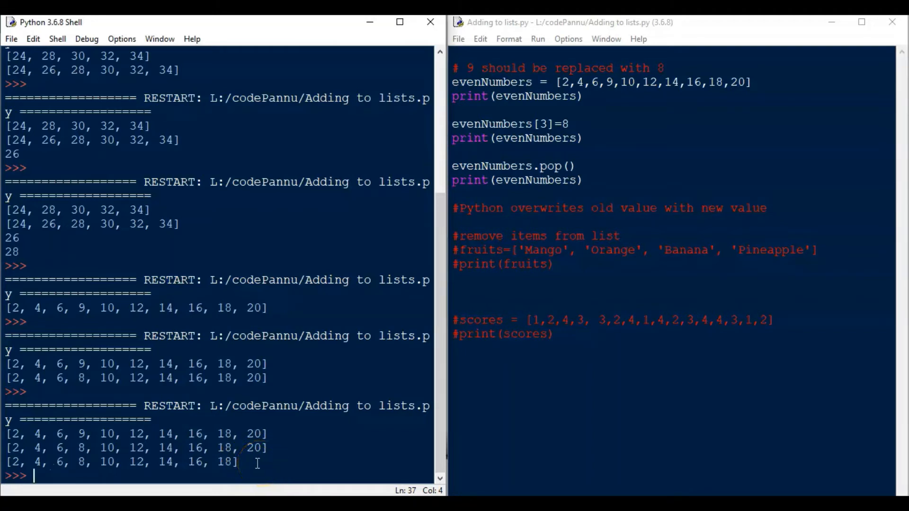
pyautogui.moveTo(257, 462)
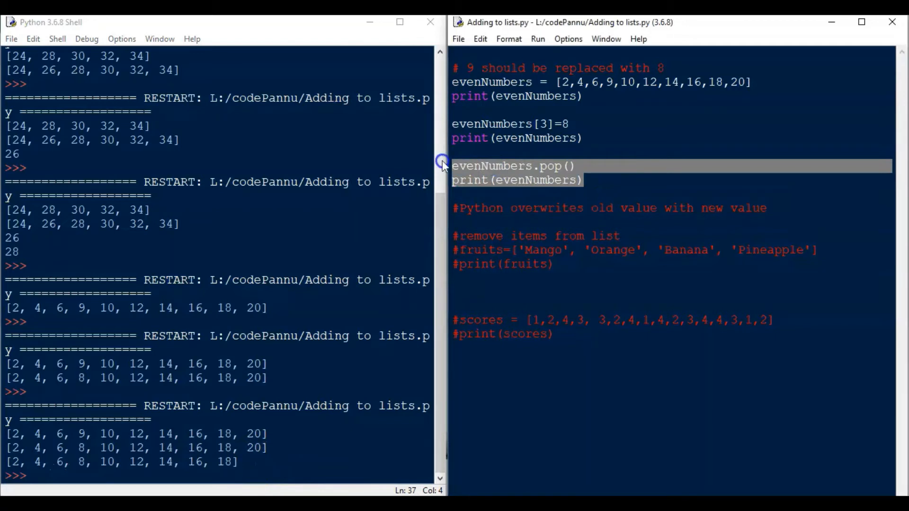
# Add a second evenNumbers.pop() with its print and run so the list ends at 16
pyautogui.click(588, 180)
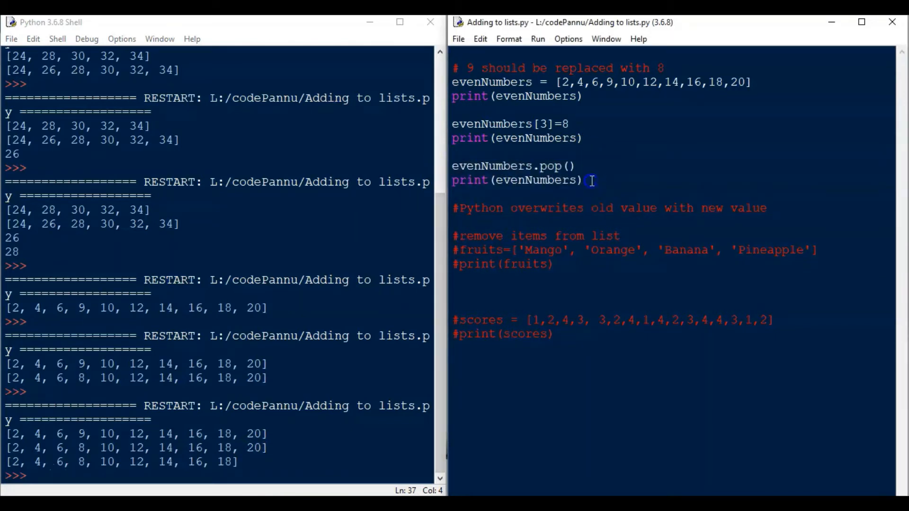
pyautogui.write('evenNumbers.pop()')
pyautogui.write('print(evenNumbers)')
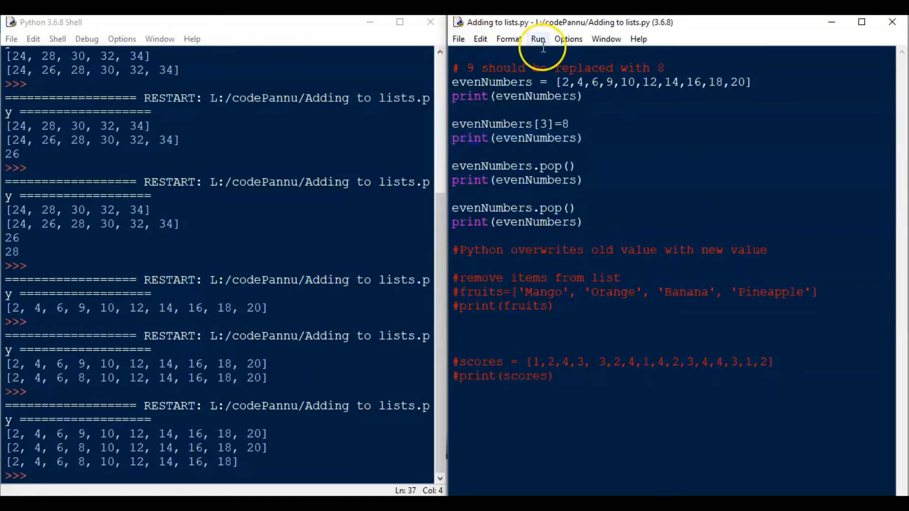
pyautogui.click(538, 39)
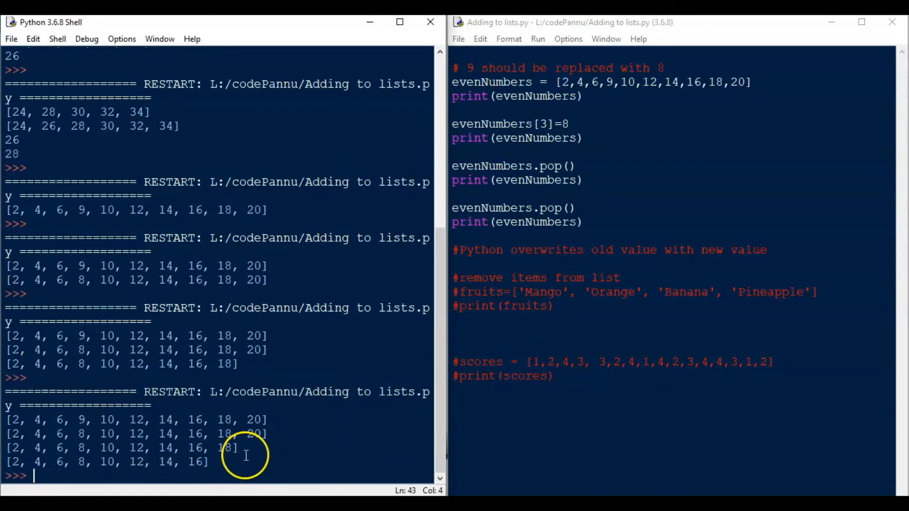
pyautogui.moveTo(240, 451)
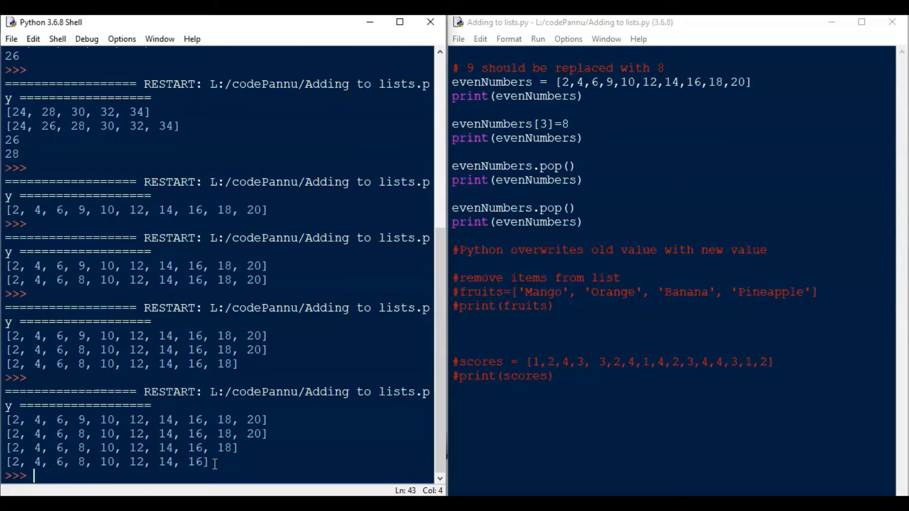
pyautogui.moveTo(548, 343)
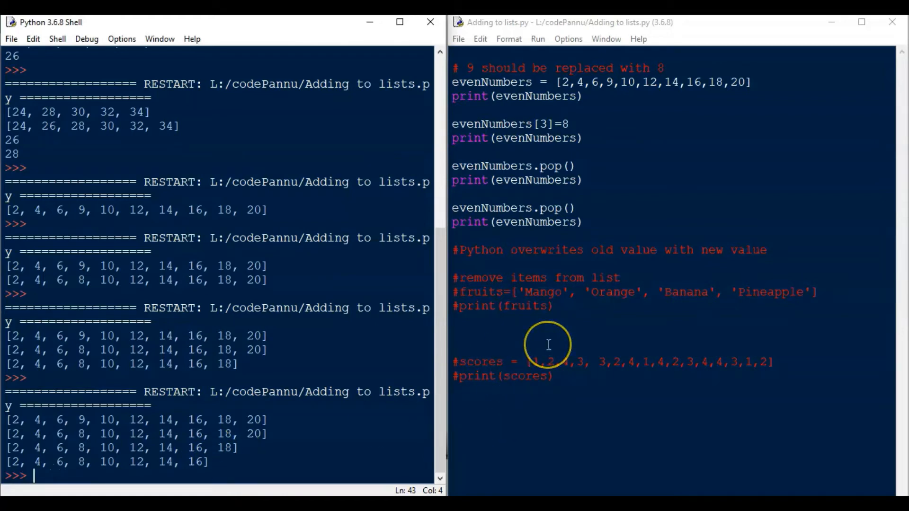
pyautogui.moveTo(548, 284)
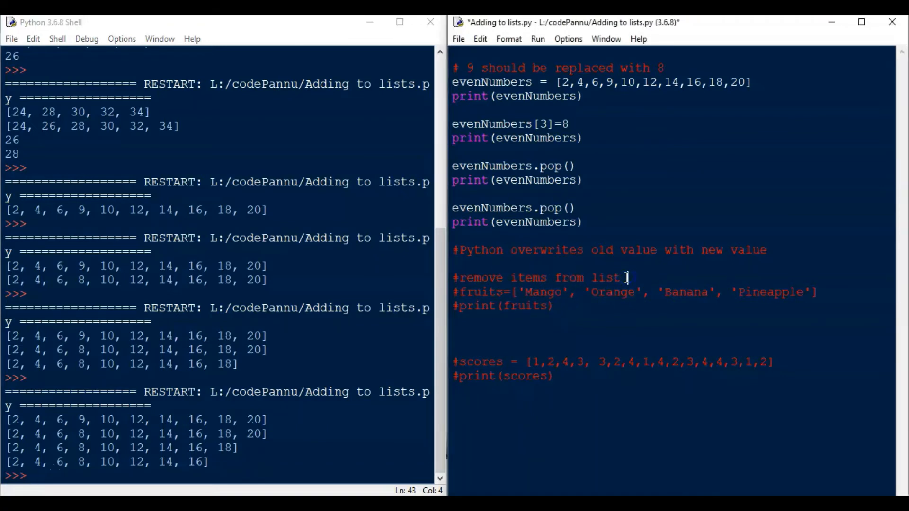
# Label the section as removal using index and insert 'Apple' before 'Banana' in the fruits list
pyautogui.write('using')
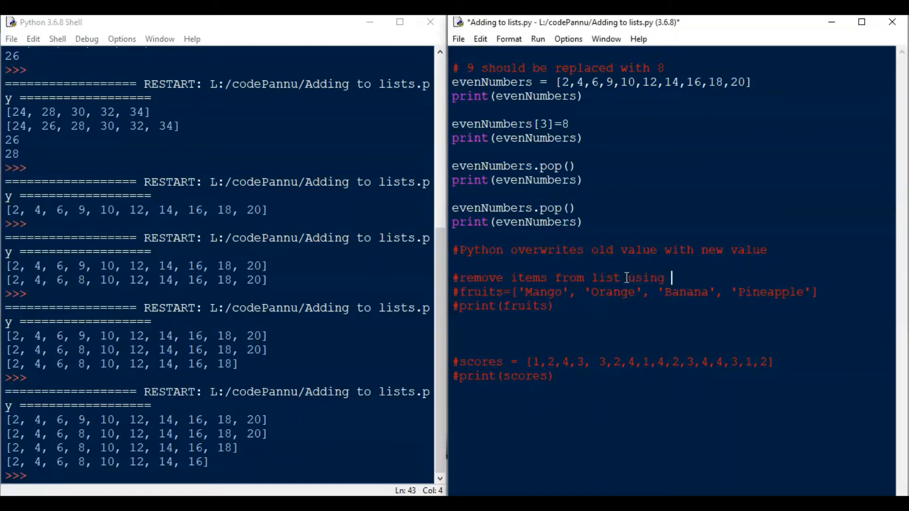
pyautogui.write('index')
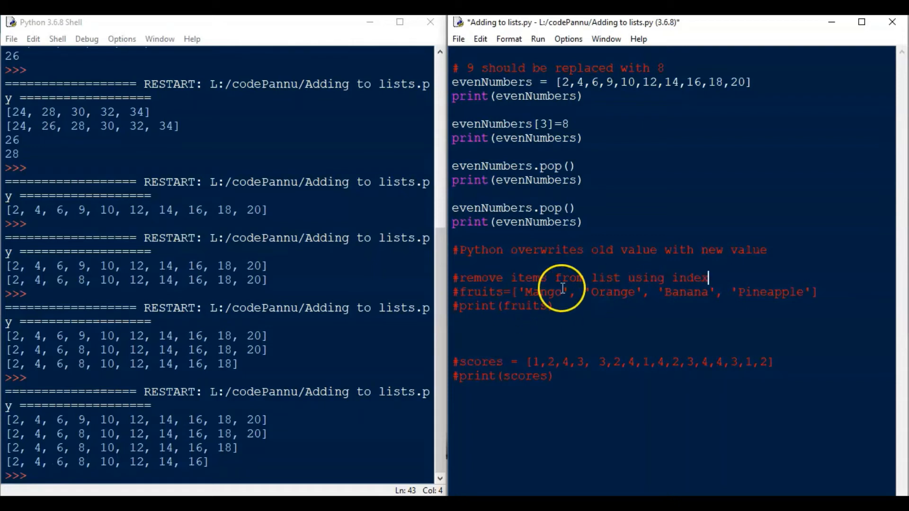
pyautogui.moveTo(533, 306)
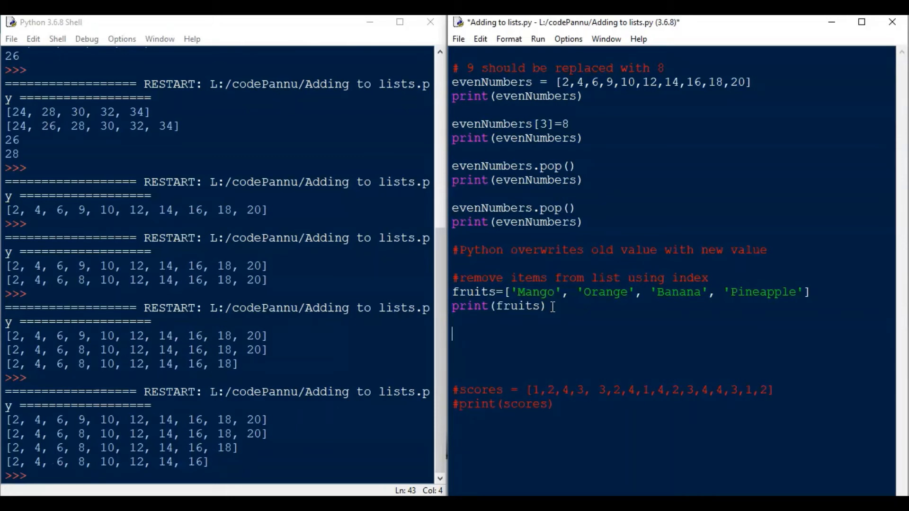
pyautogui.doubleClick(677, 291)
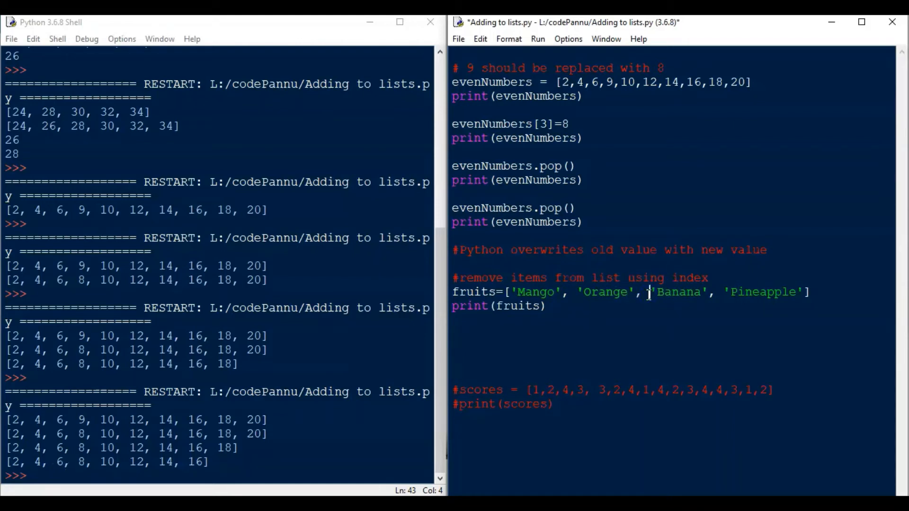
pyautogui.write("'Apple''")
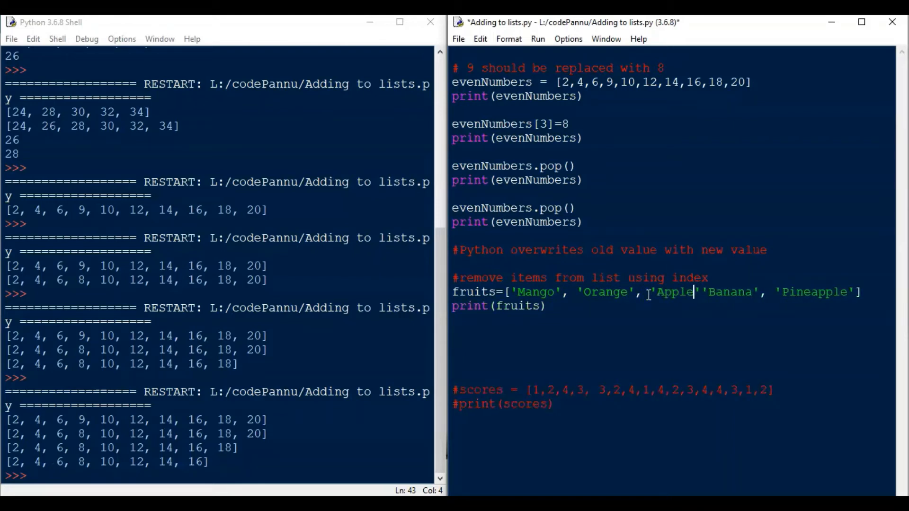
pyautogui.write(',')
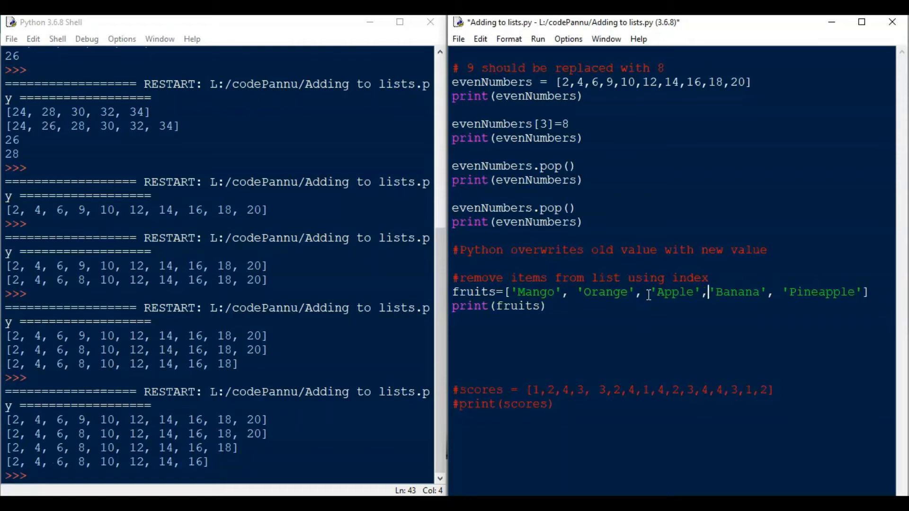
# Add fruits.pop(2) below the uncommented fruits list
pyautogui.write('frui')
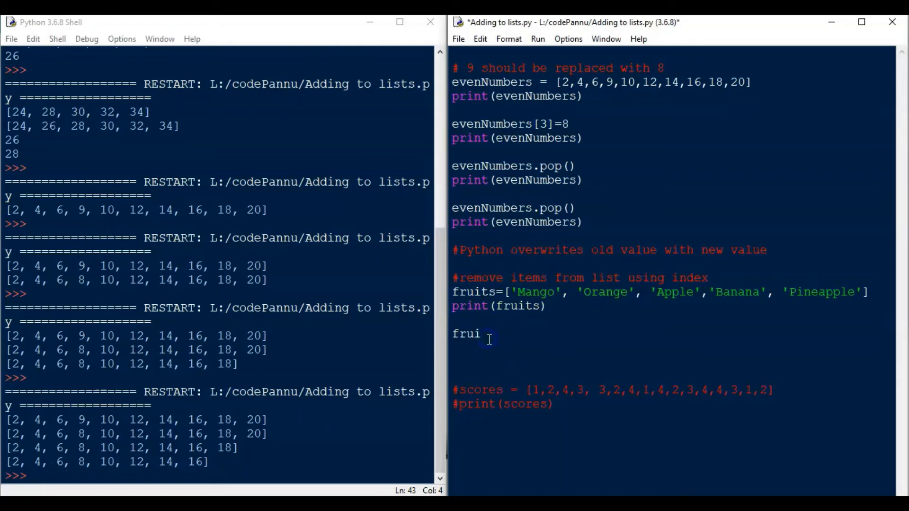
pyautogui.write('ts.')
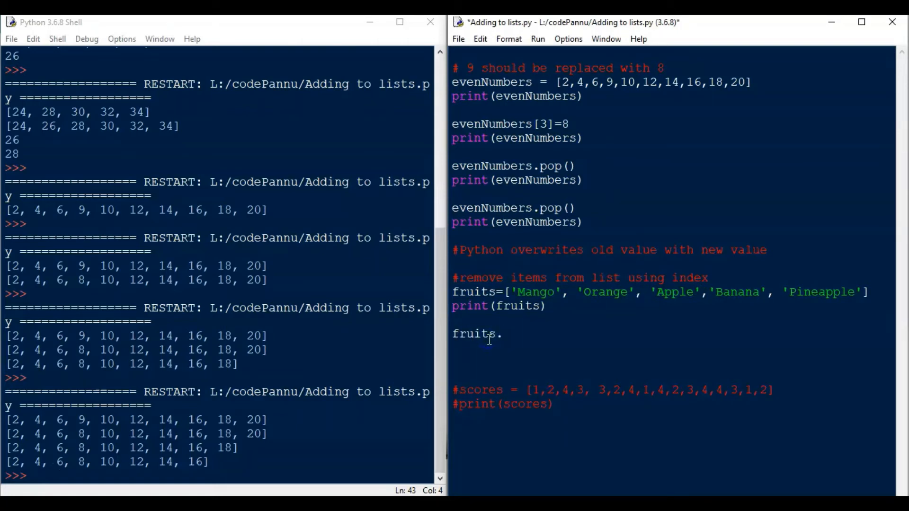
pyautogui.write('pop(2)')
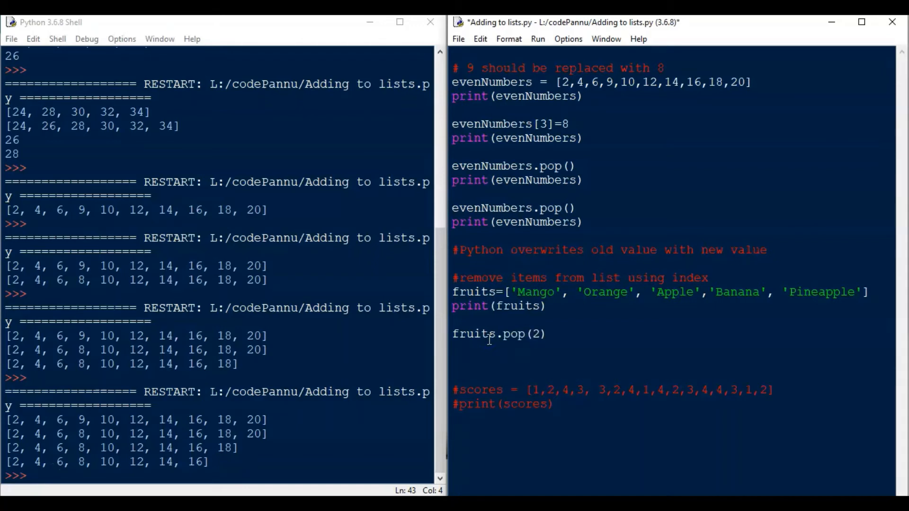
pyautogui.moveTo(625, 318)
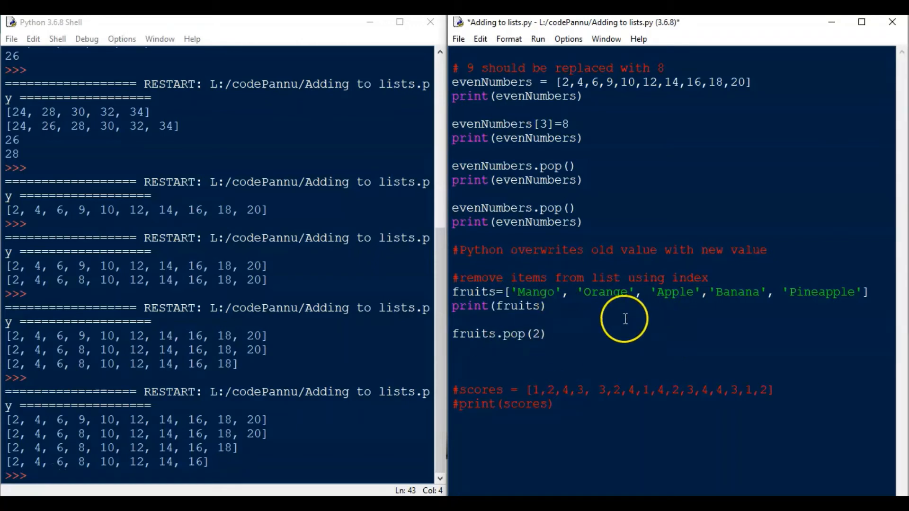
pyautogui.moveTo(706, 291)
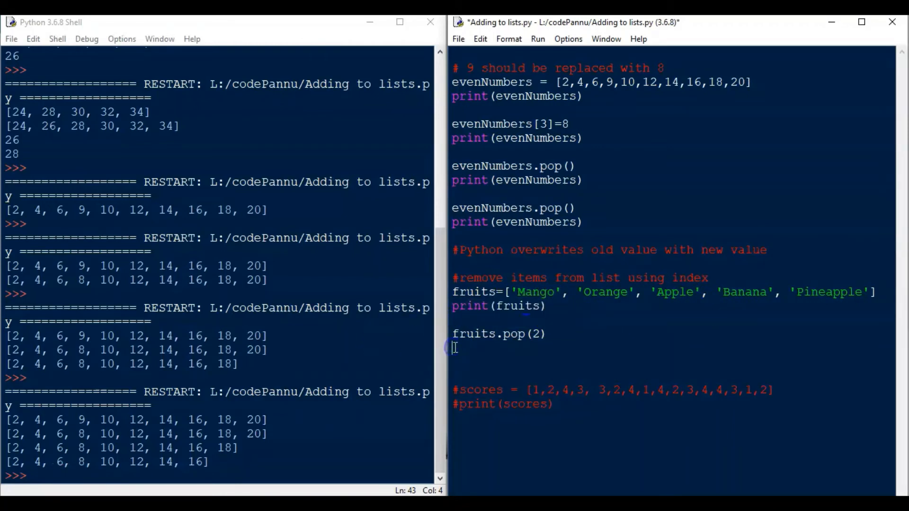
pyautogui.click(459, 38)
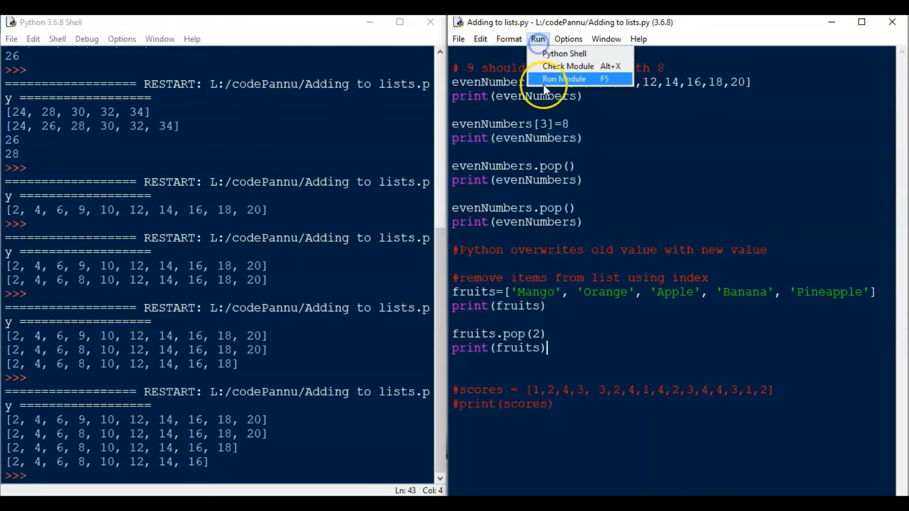
# Run the script so the shell shows the fruits list with Apple removed by pop(2)
pyautogui.click(563, 79)
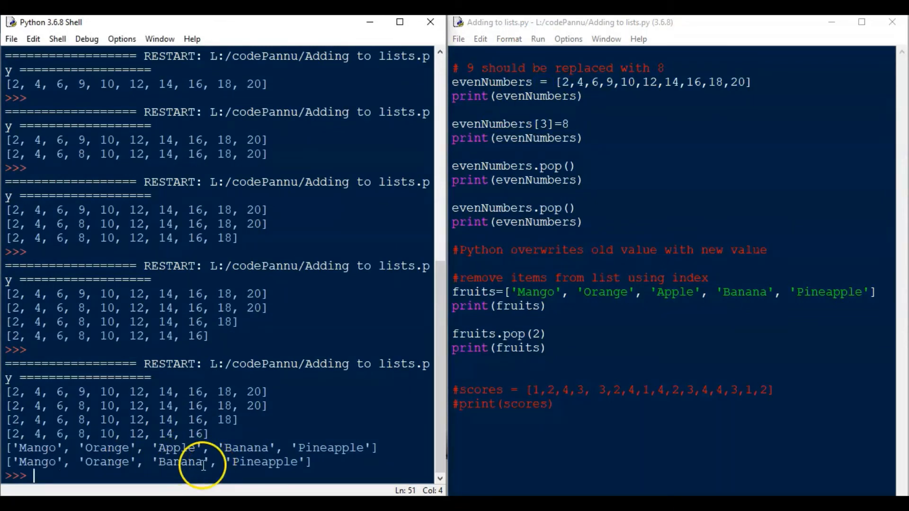
pyautogui.moveTo(218, 469)
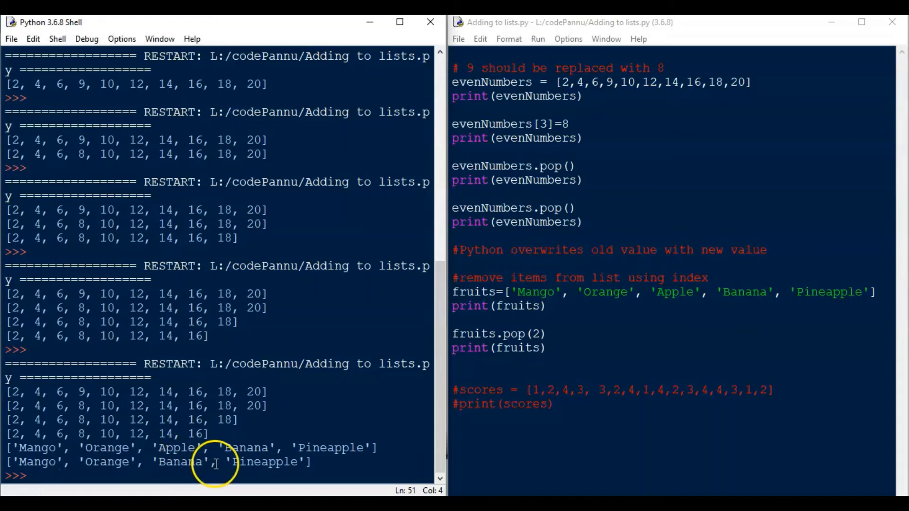
pyautogui.moveTo(191, 464)
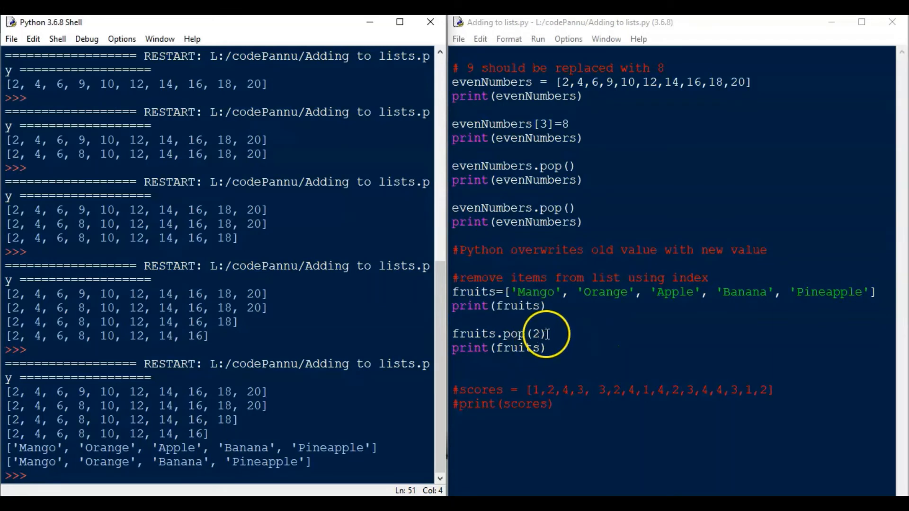
pyautogui.moveTo(562, 335)
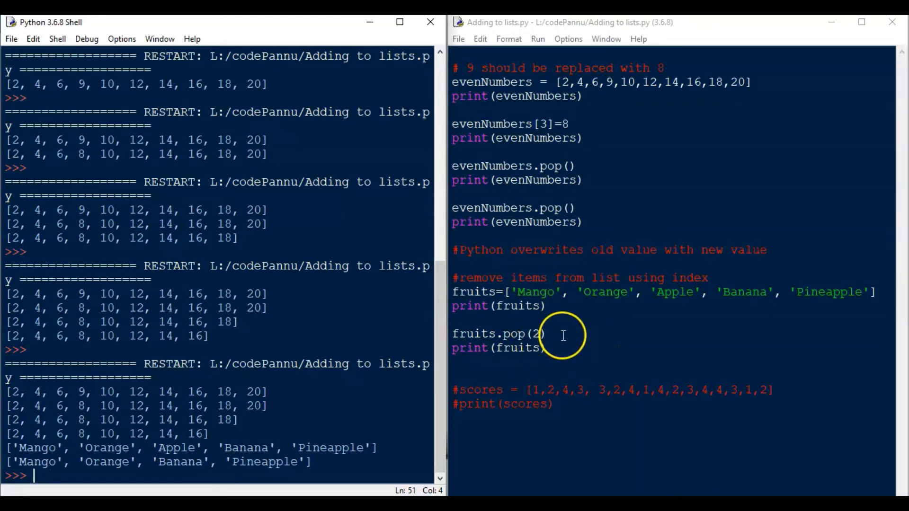
pyautogui.moveTo(464, 378)
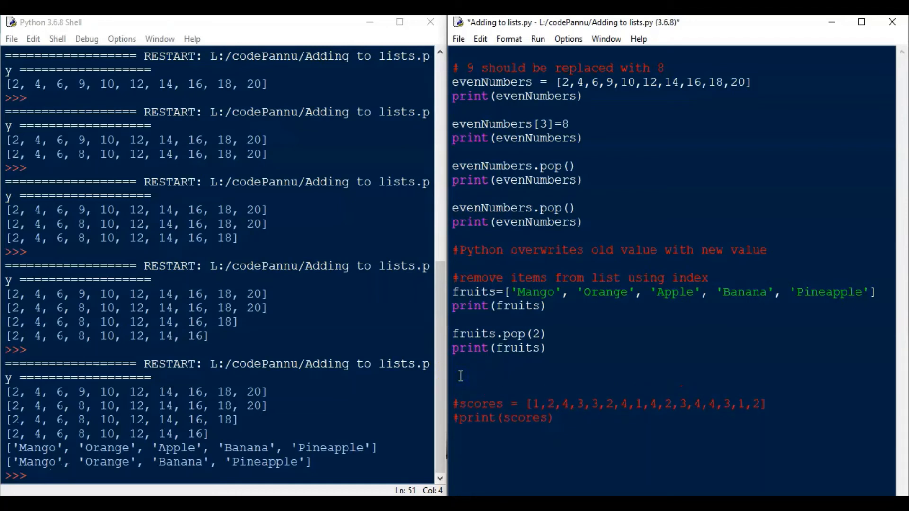
# Add the '#remove item using value' heading, scores.remove(3), and reuse print(scores) after it
pyautogui.write('#remove item using value')
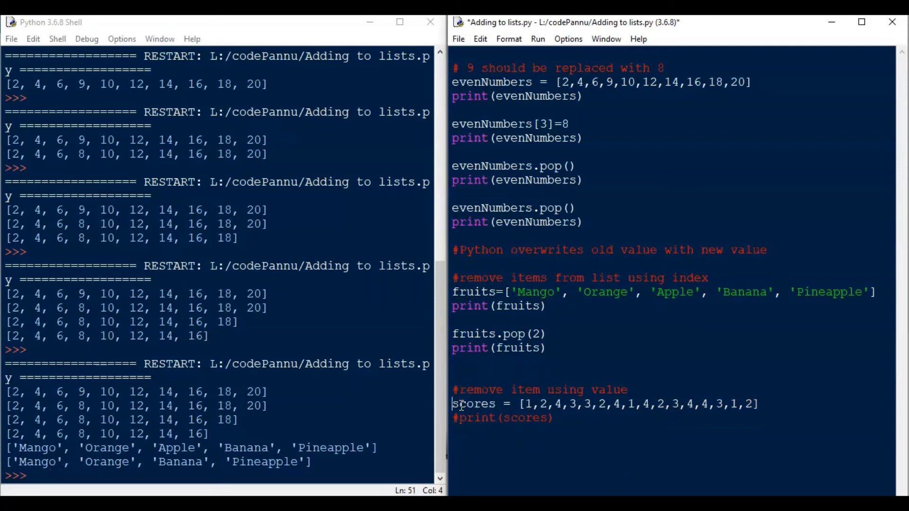
pyautogui.moveTo(653, 404)
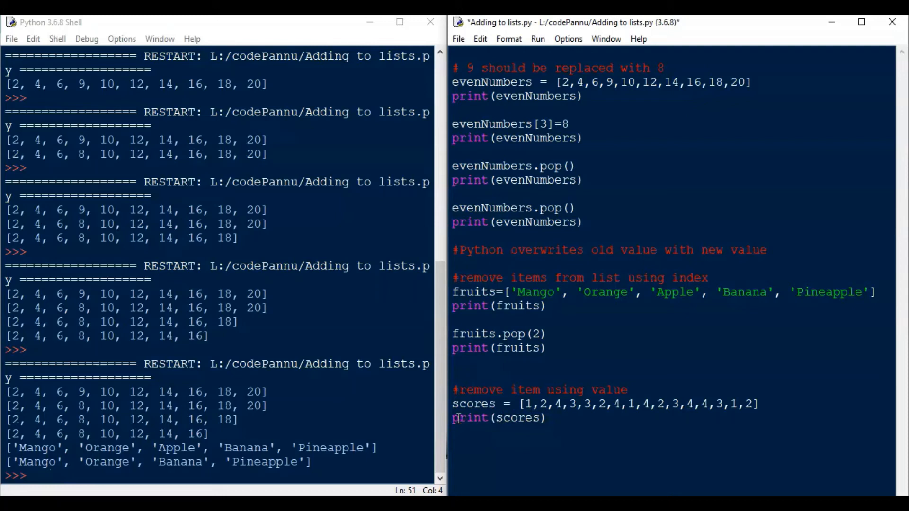
pyautogui.moveTo(571, 412)
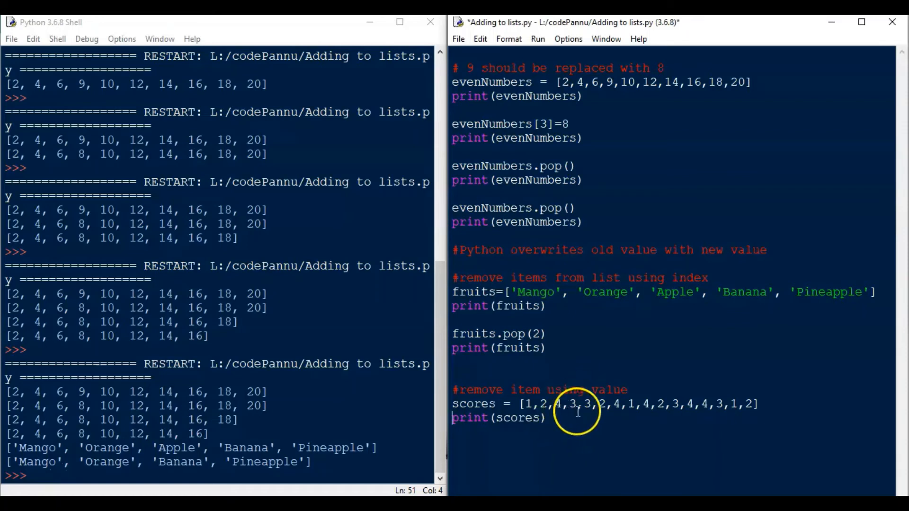
pyautogui.moveTo(522, 448)
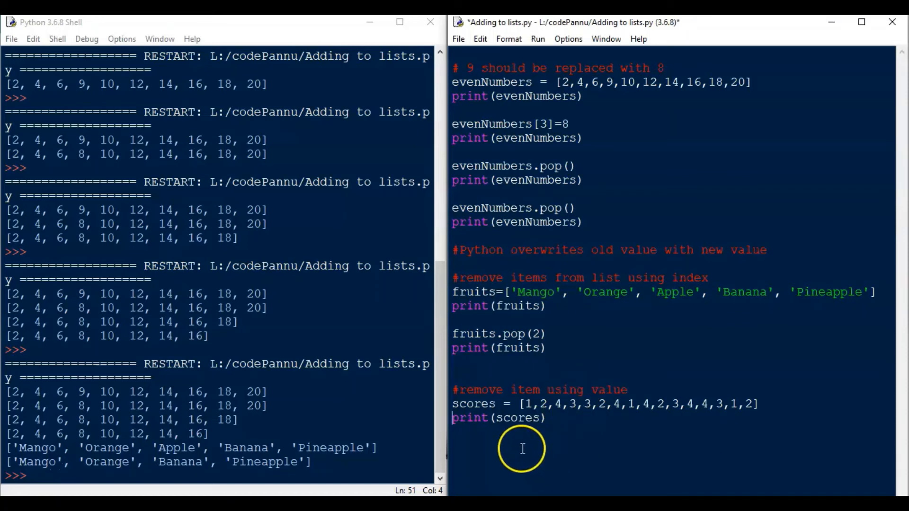
pyautogui.moveTo(554, 417)
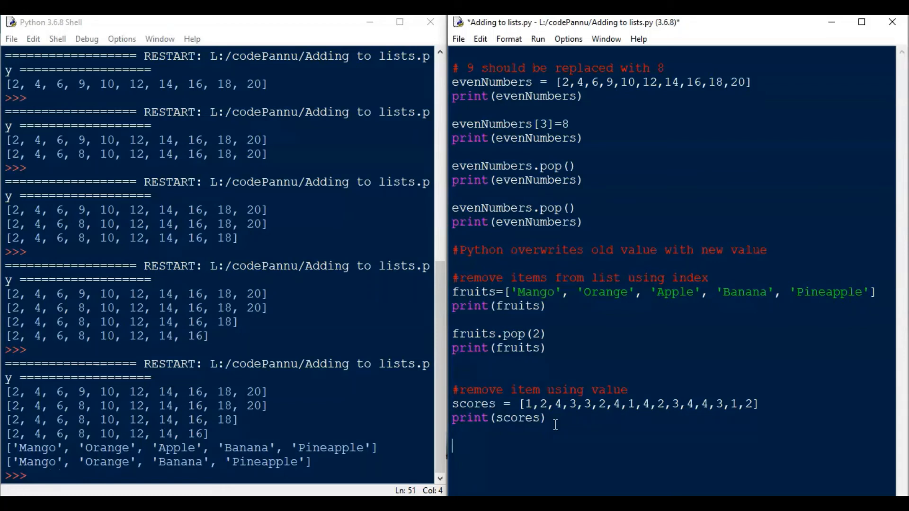
pyautogui.write('scores.remoev')
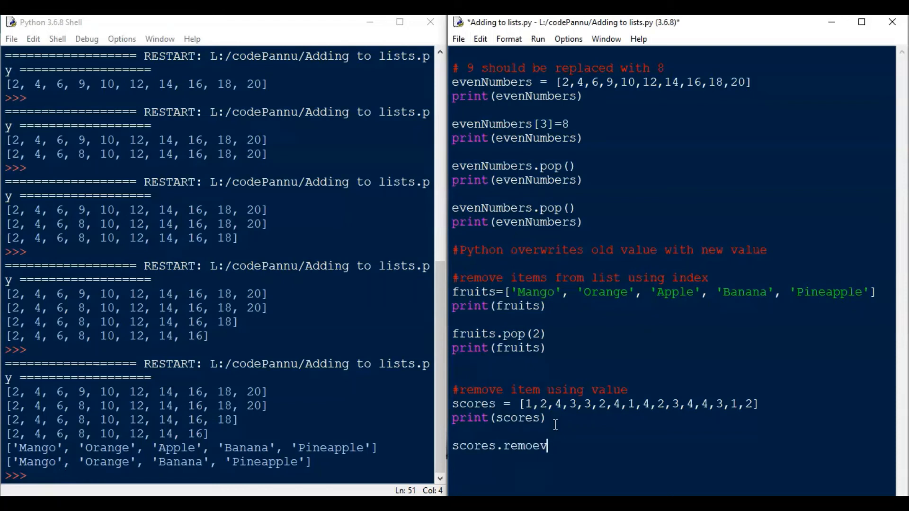
pyautogui.write('()')
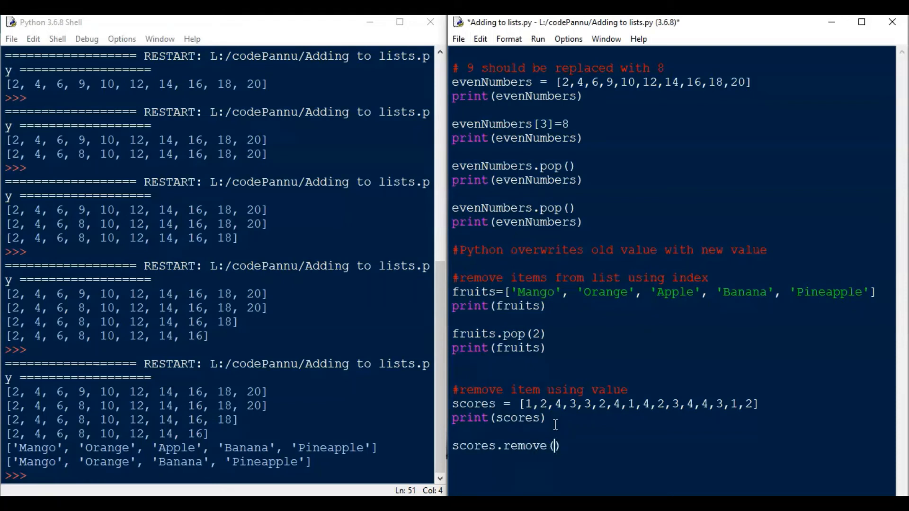
pyautogui.moveTo(515, 340)
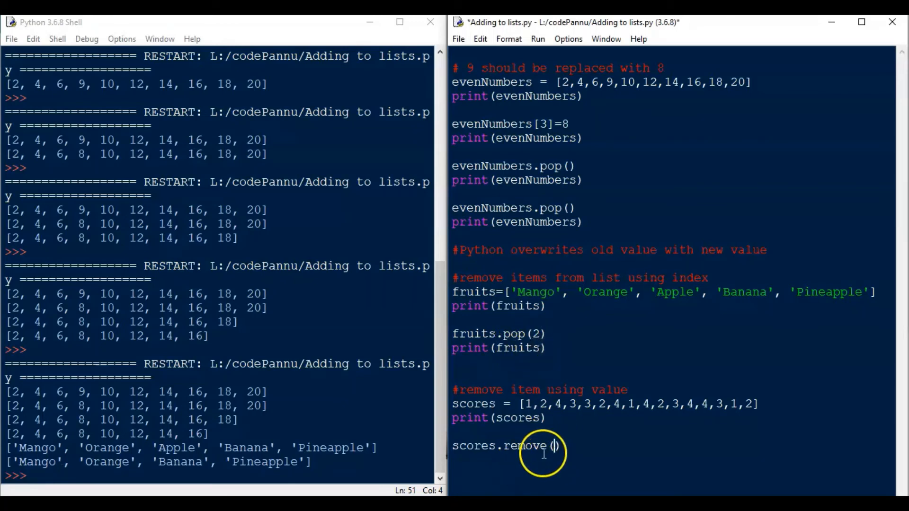
pyautogui.moveTo(554, 446)
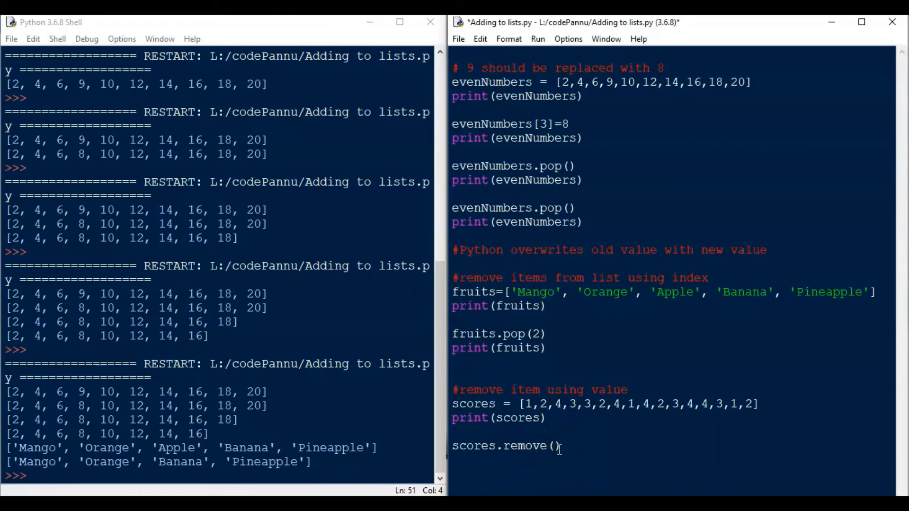
pyautogui.write('3')
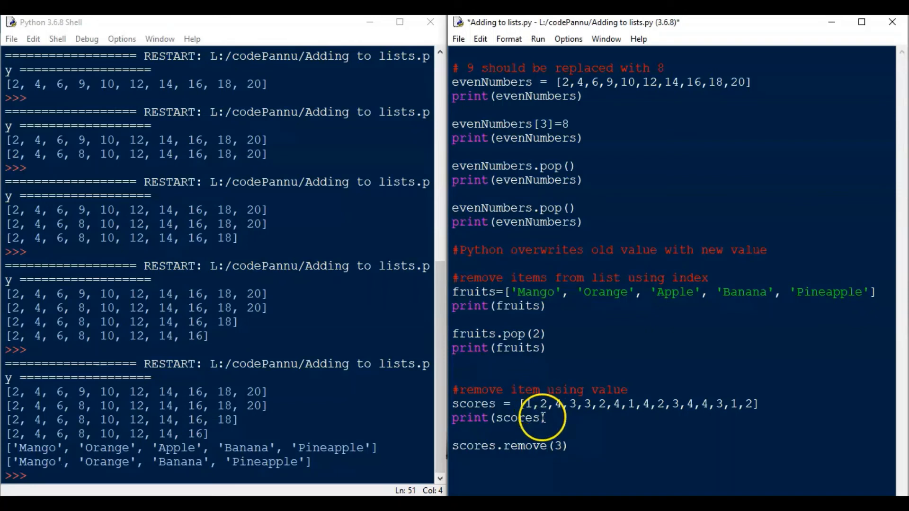
pyautogui.doubleClick(497, 417)
pyautogui.write('print(scores)')
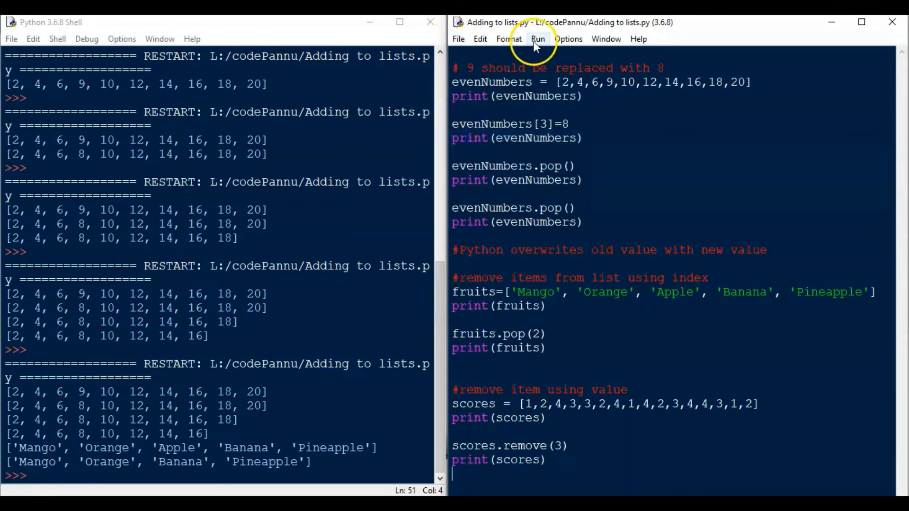
# Run the script so the shell shows scores printed again without the first 3
pyautogui.click(538, 39)
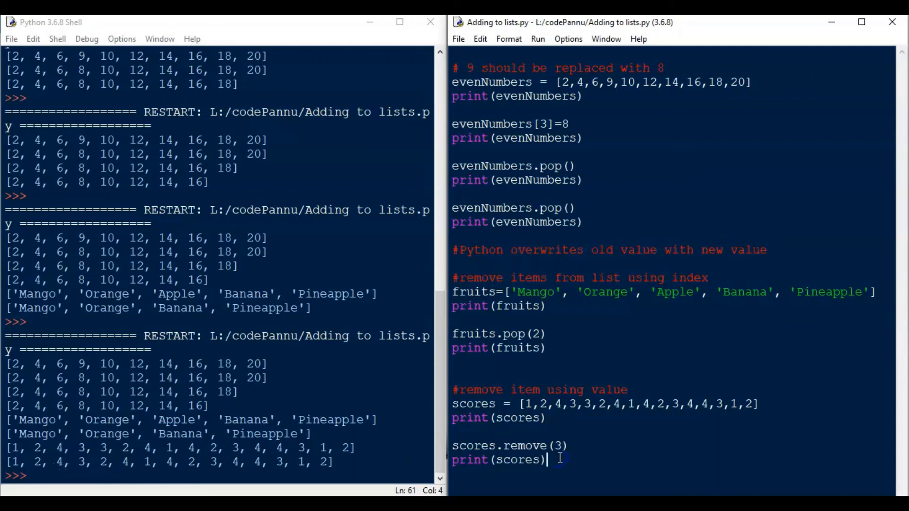
pyautogui.moveTo(495, 55)
pyautogui.write('# remove')
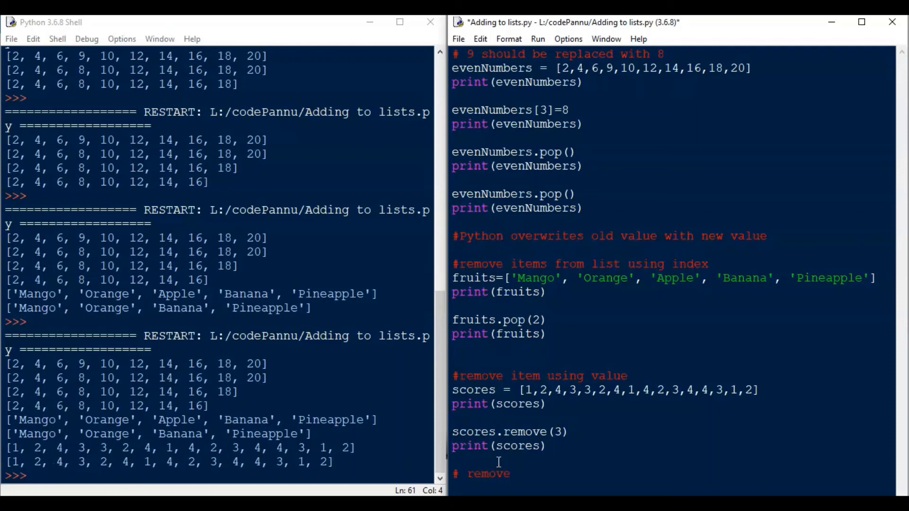
# Write the comment '# remove only first 3' below the scores code
pyautogui.write('only first')
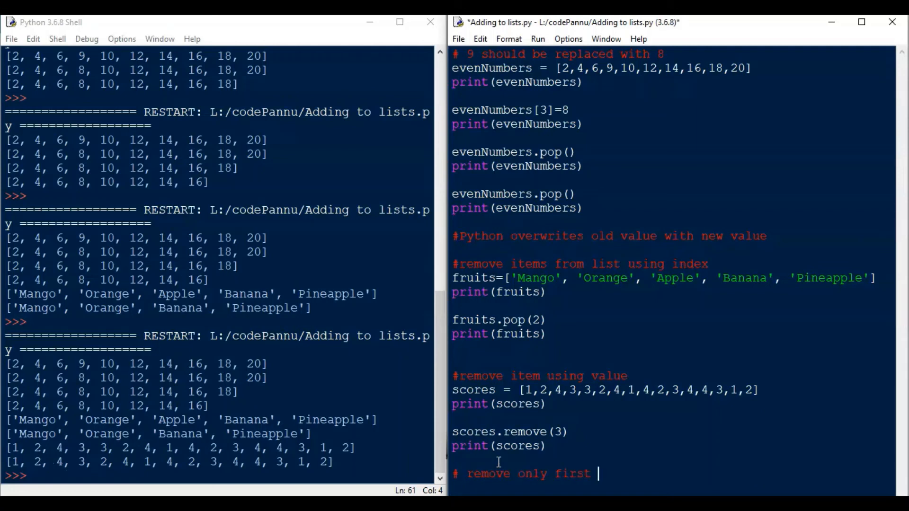
pyautogui.write('3')
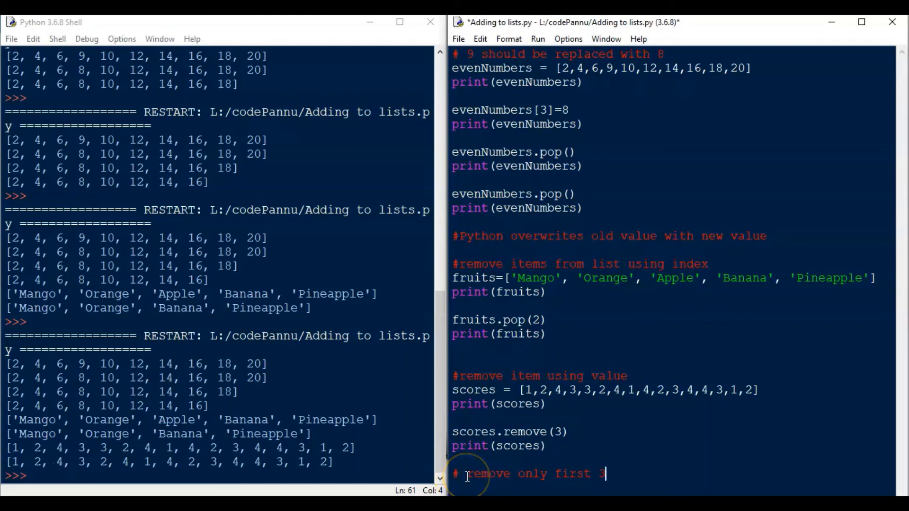